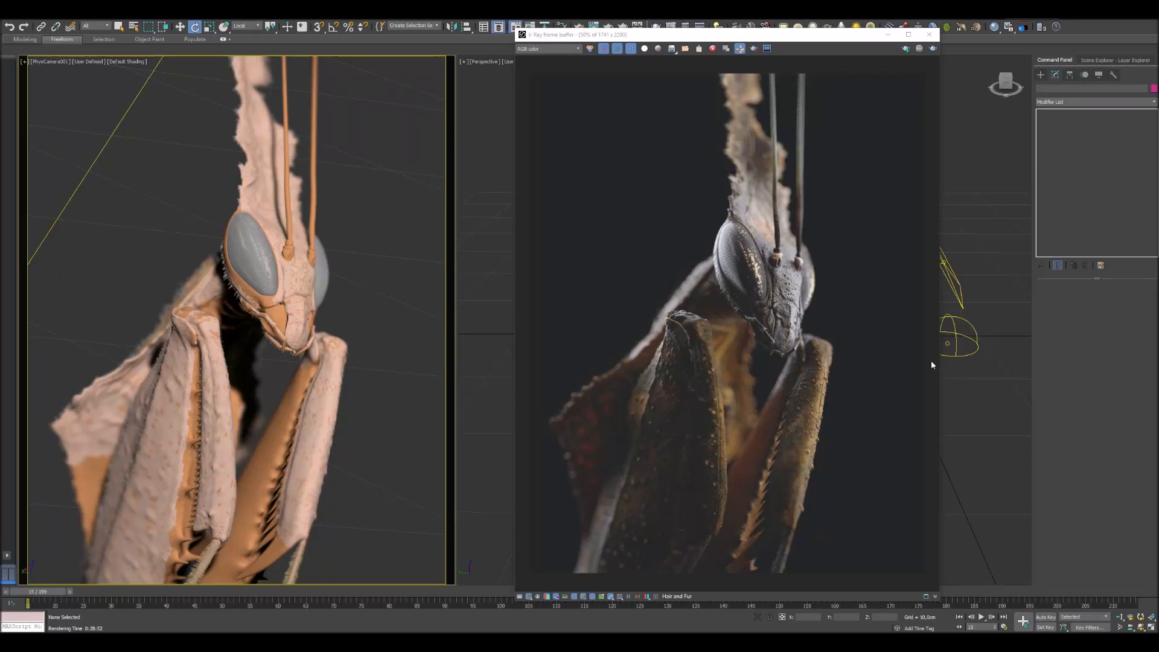
pyautogui.moveTo(909, 347)
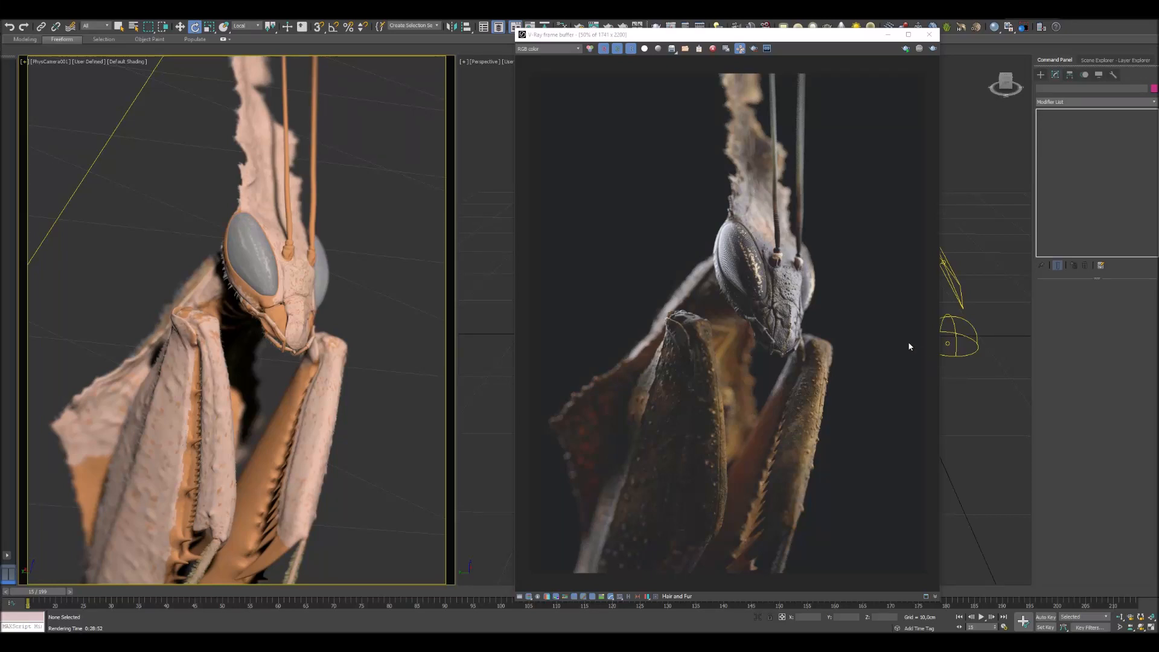
pyautogui.moveTo(891, 346)
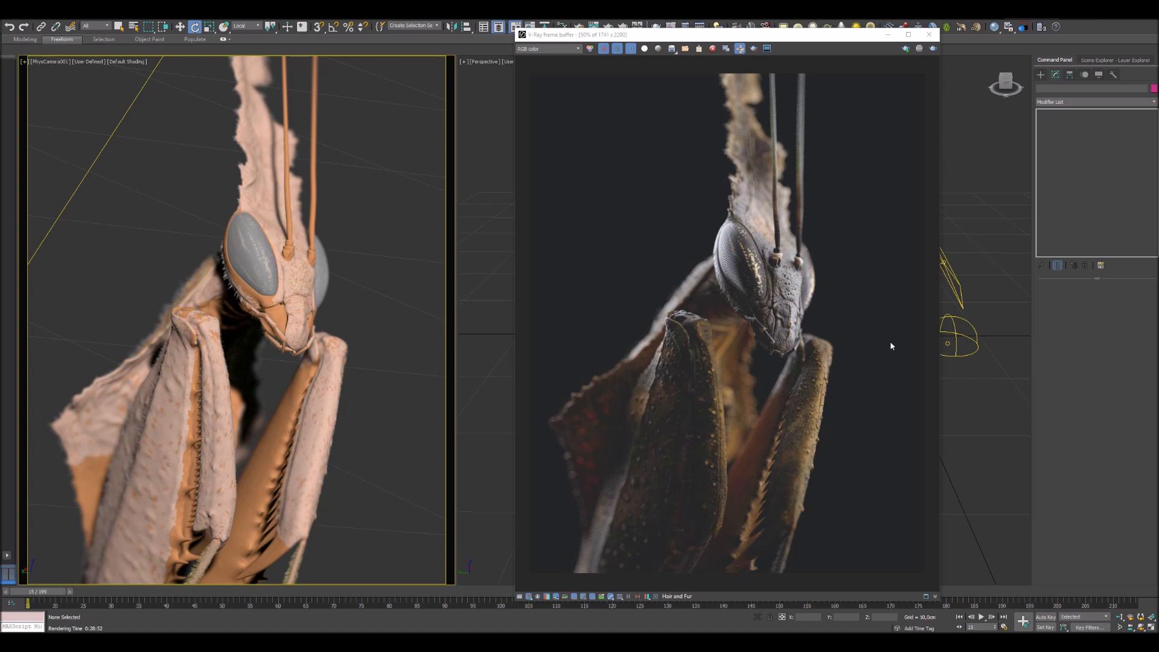
pyautogui.moveTo(878, 322)
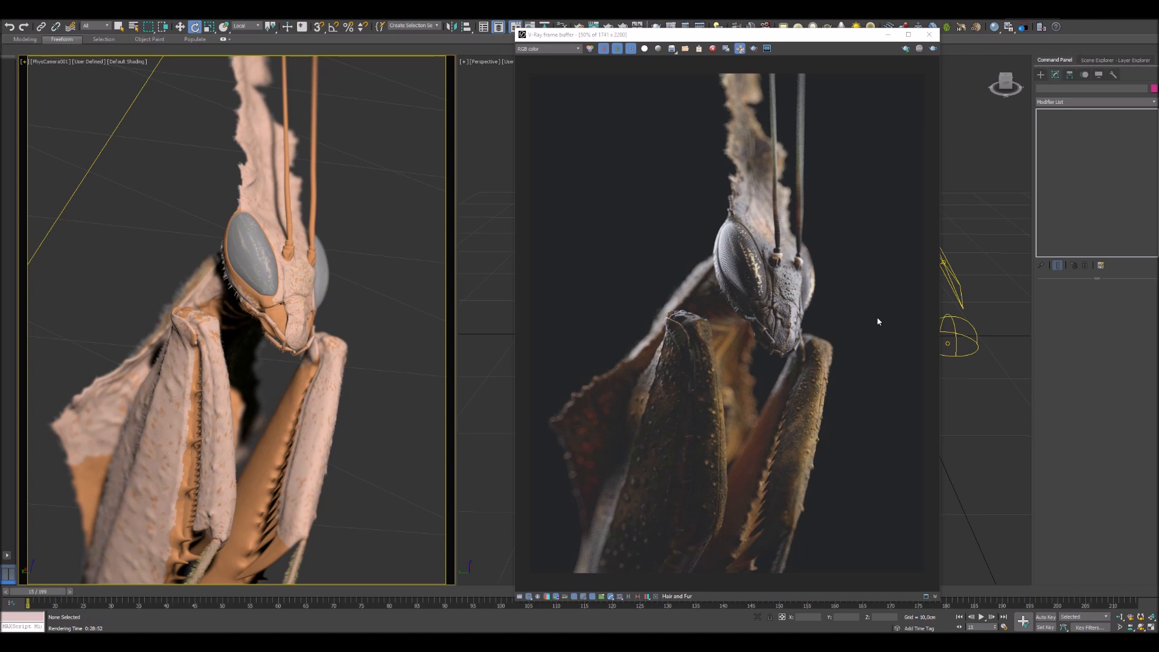
pyautogui.moveTo(869, 317)
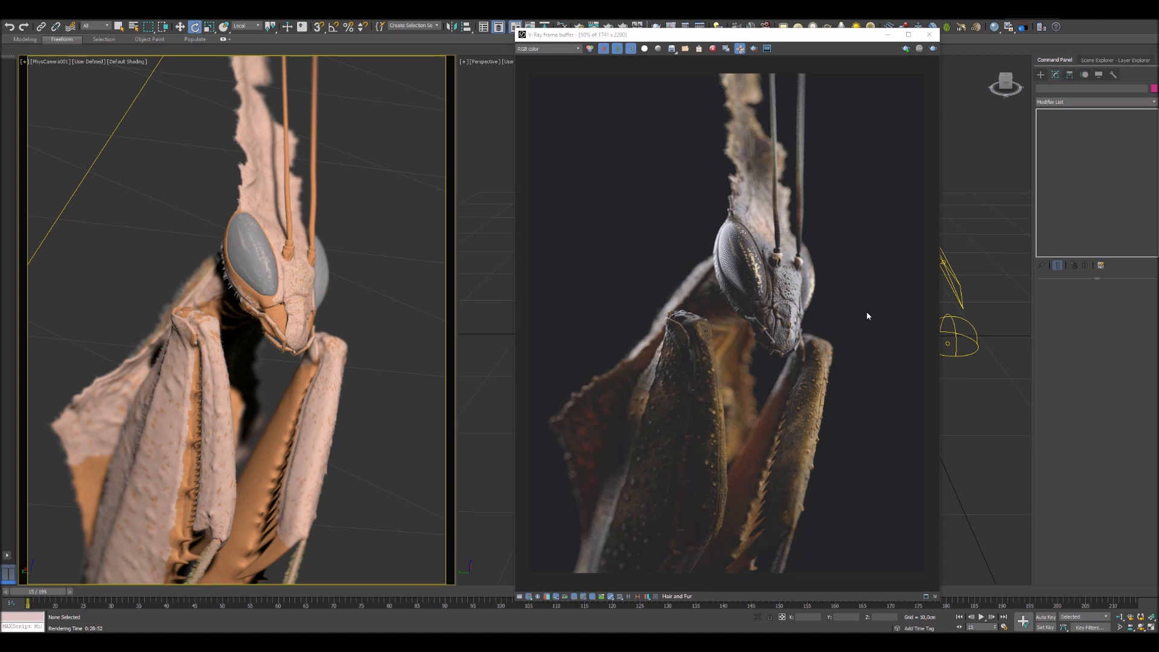
pyautogui.moveTo(896, 307)
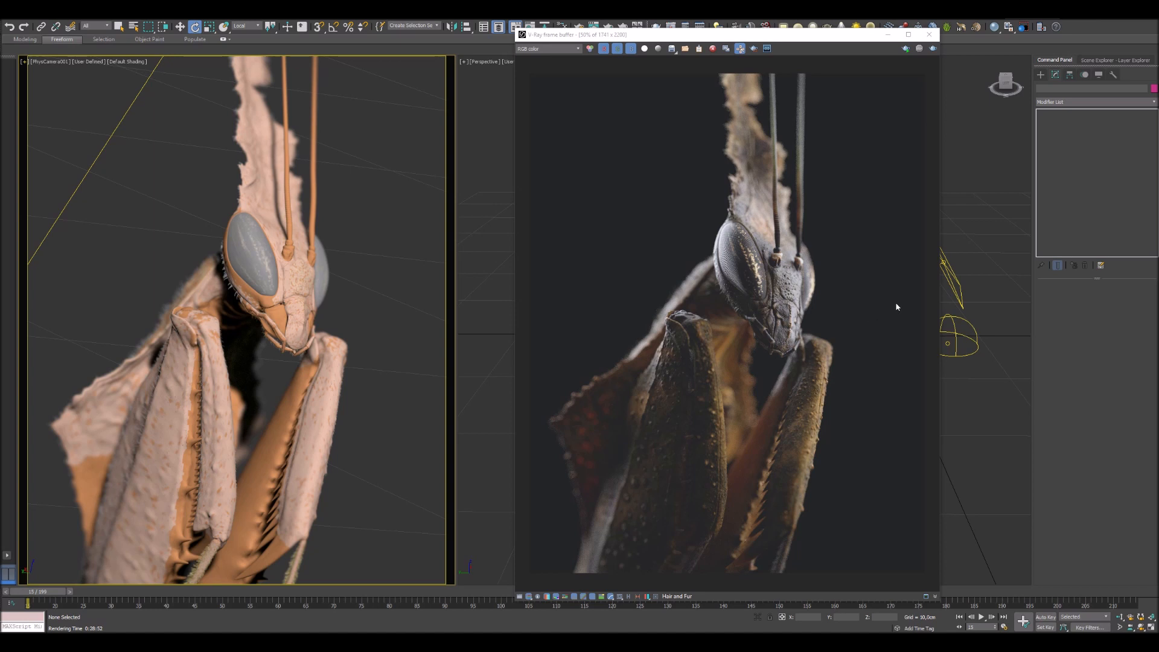
pyautogui.moveTo(889, 319)
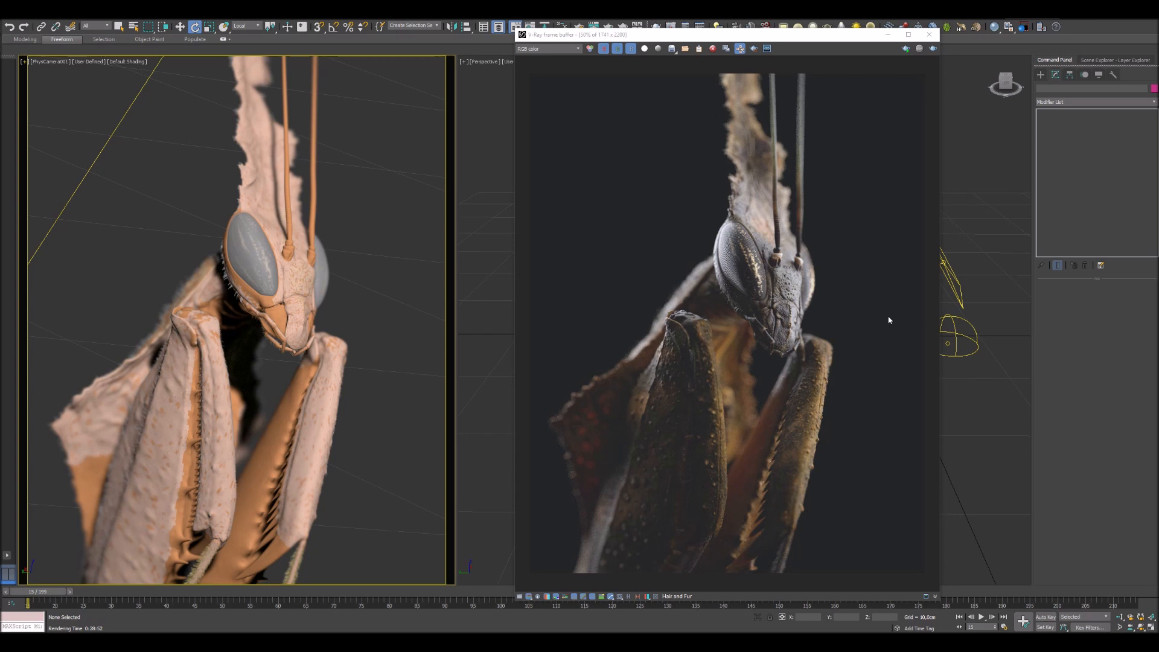
pyautogui.moveTo(875, 302)
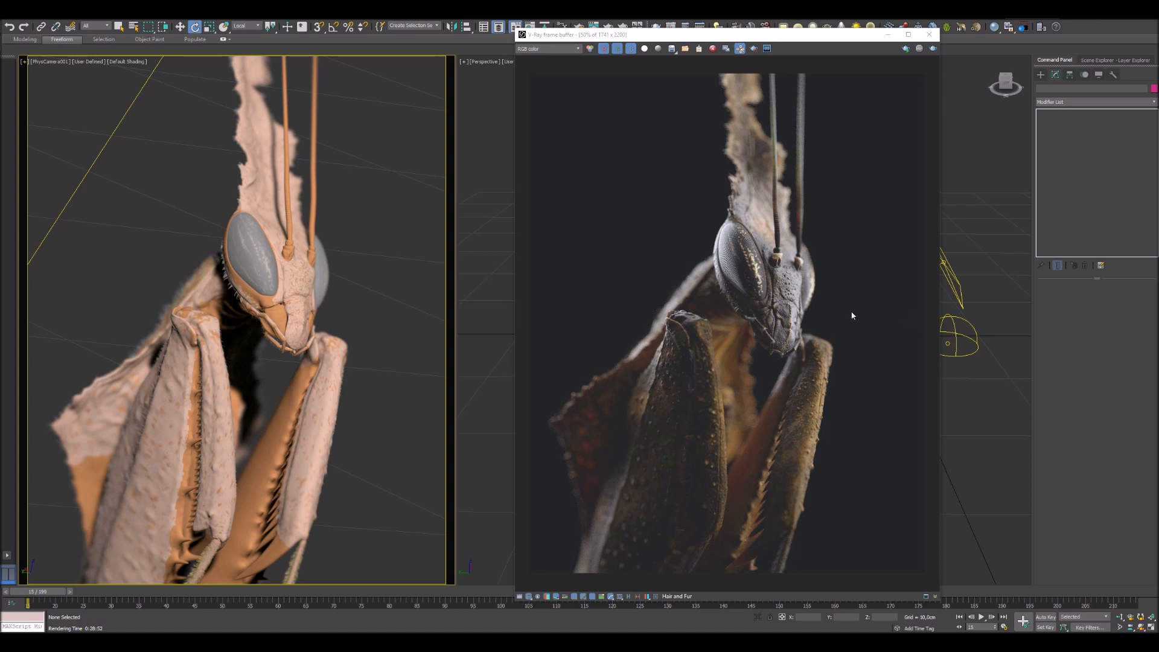
pyautogui.moveTo(863, 310)
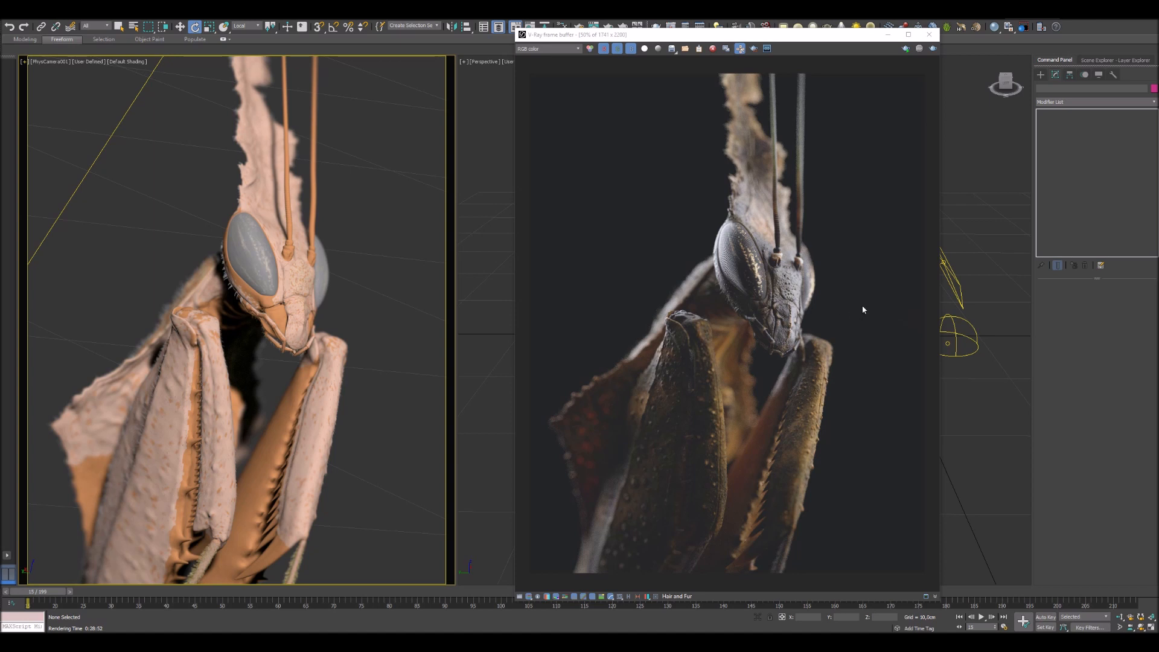
pyautogui.moveTo(899, 302)
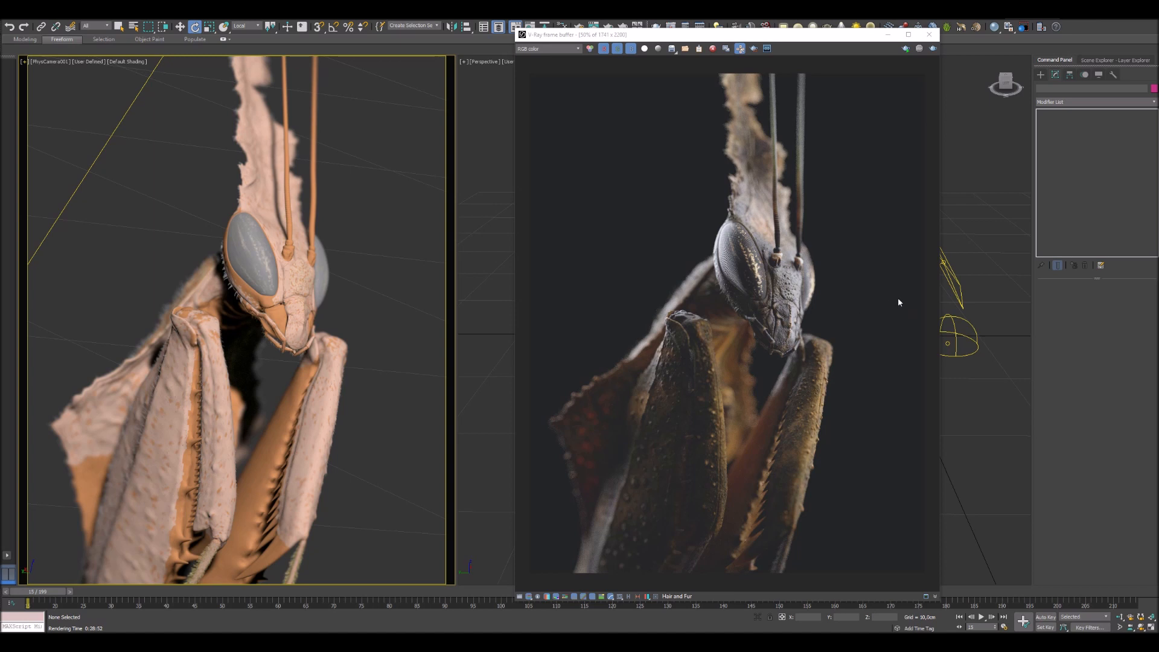
pyautogui.moveTo(902, 300)
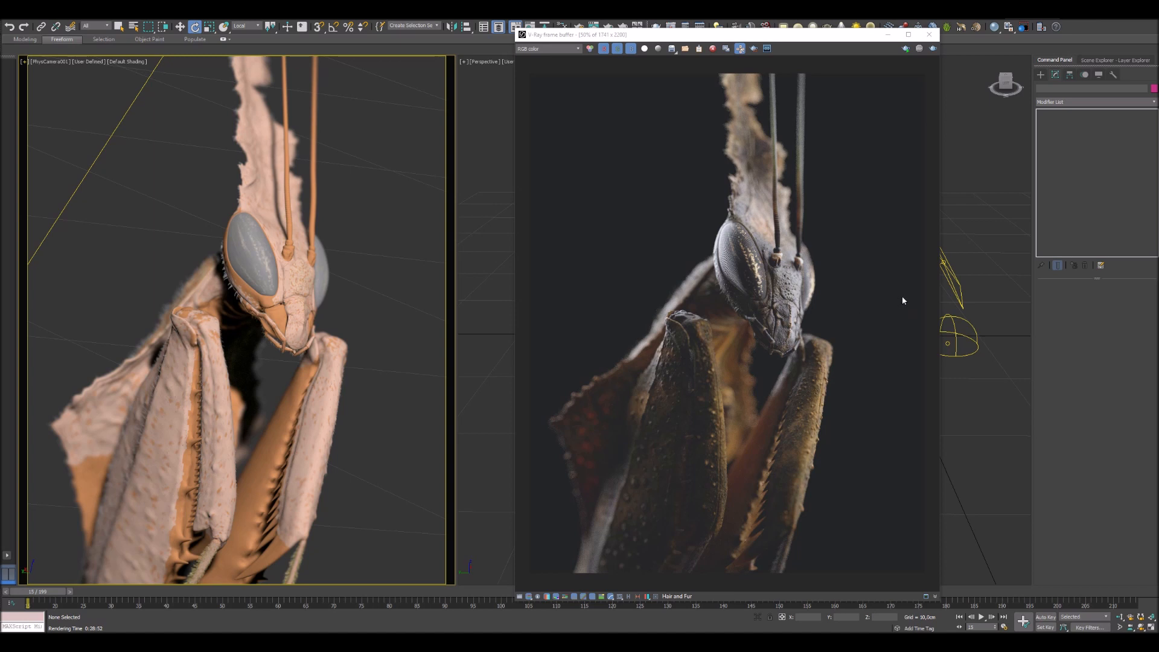
# Close the render window, hide the Mantis_LP layer, and select a high-detail mantis part
pyautogui.click(929, 33)
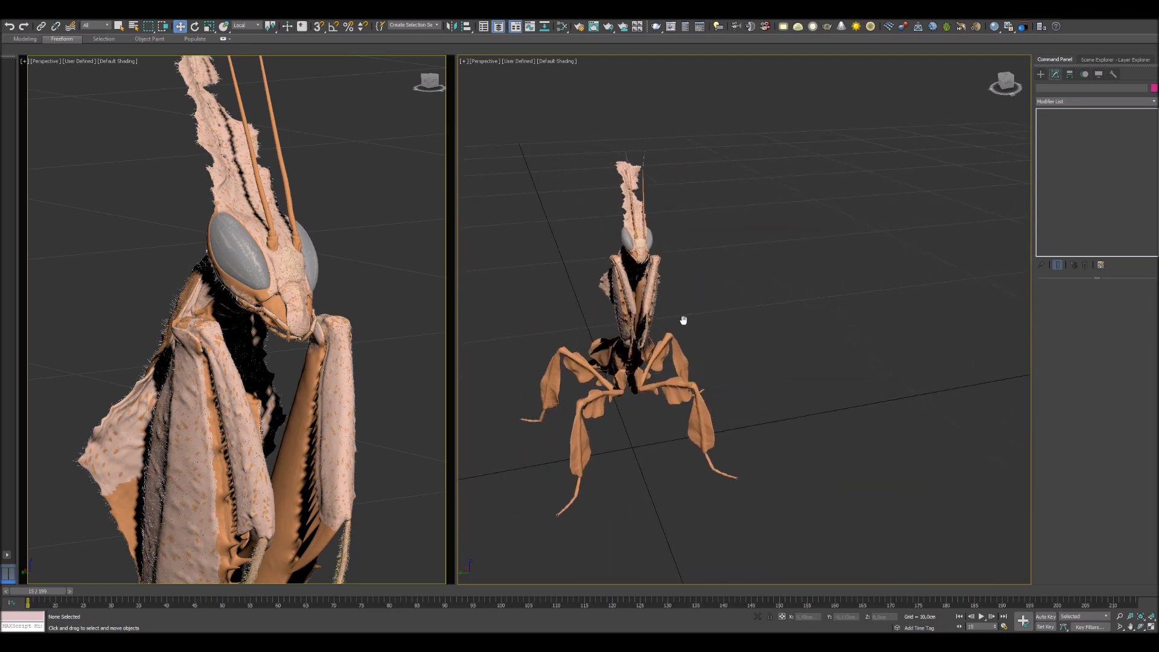
pyautogui.moveTo(682, 320); pyautogui.dragTo(708, 322)
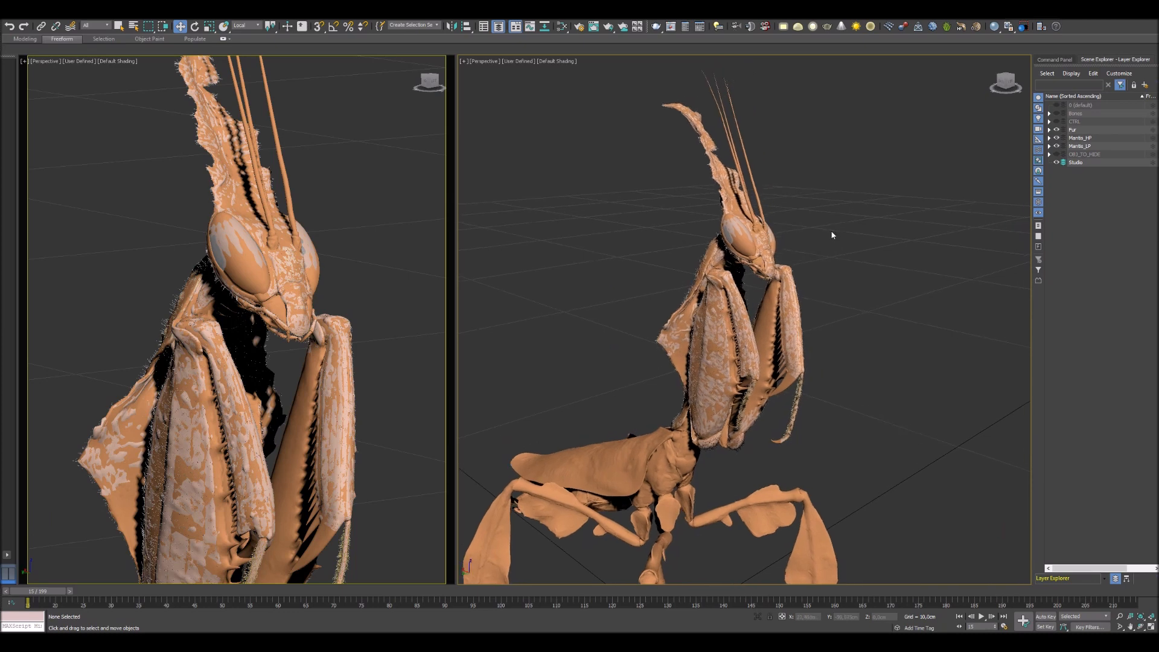
pyautogui.press('F4')
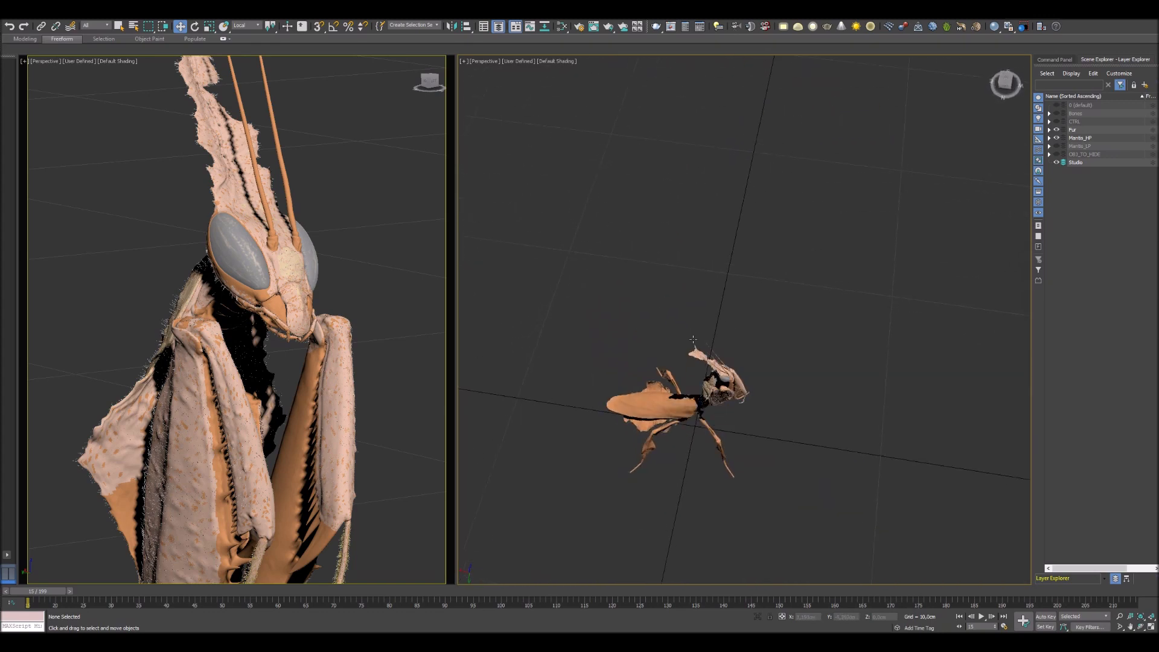
pyautogui.click(1080, 138)
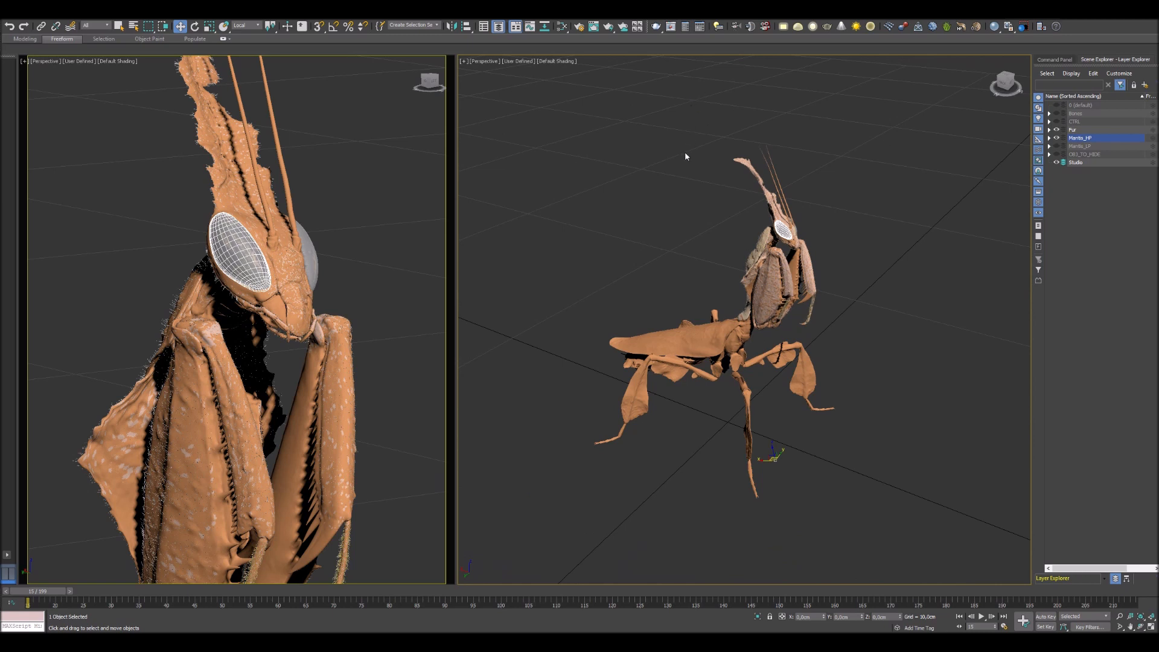
pyautogui.moveTo(687, 162)
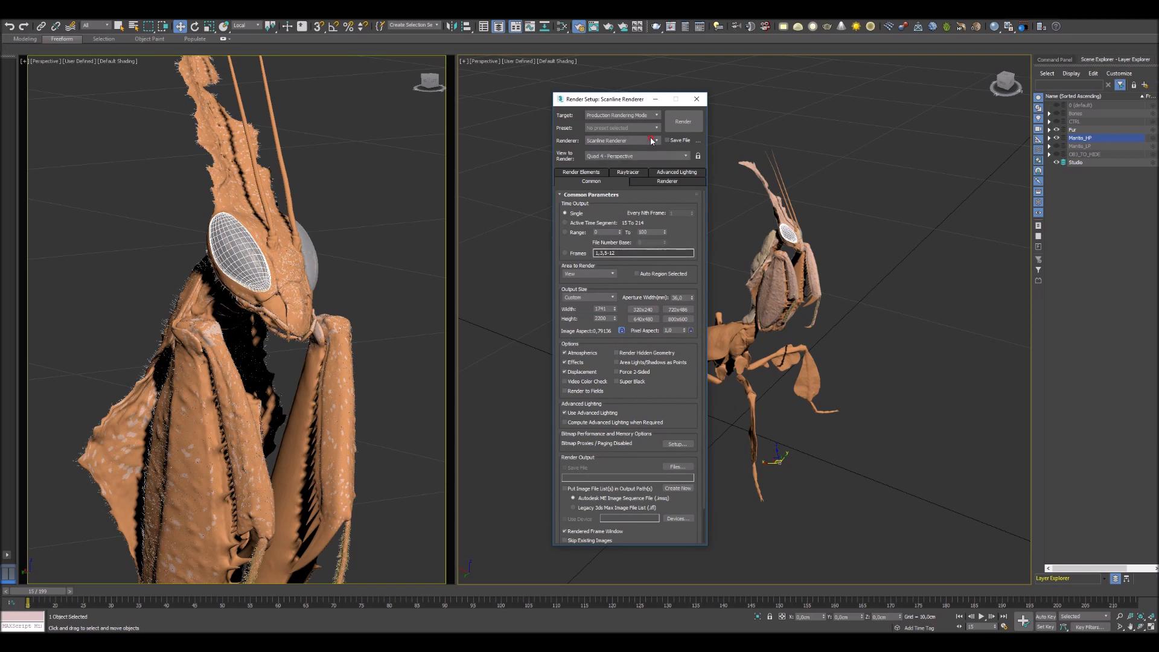
# Switch the renderer from Scanline Renderer to V-Ray and show its settings
pyautogui.click(653, 140)
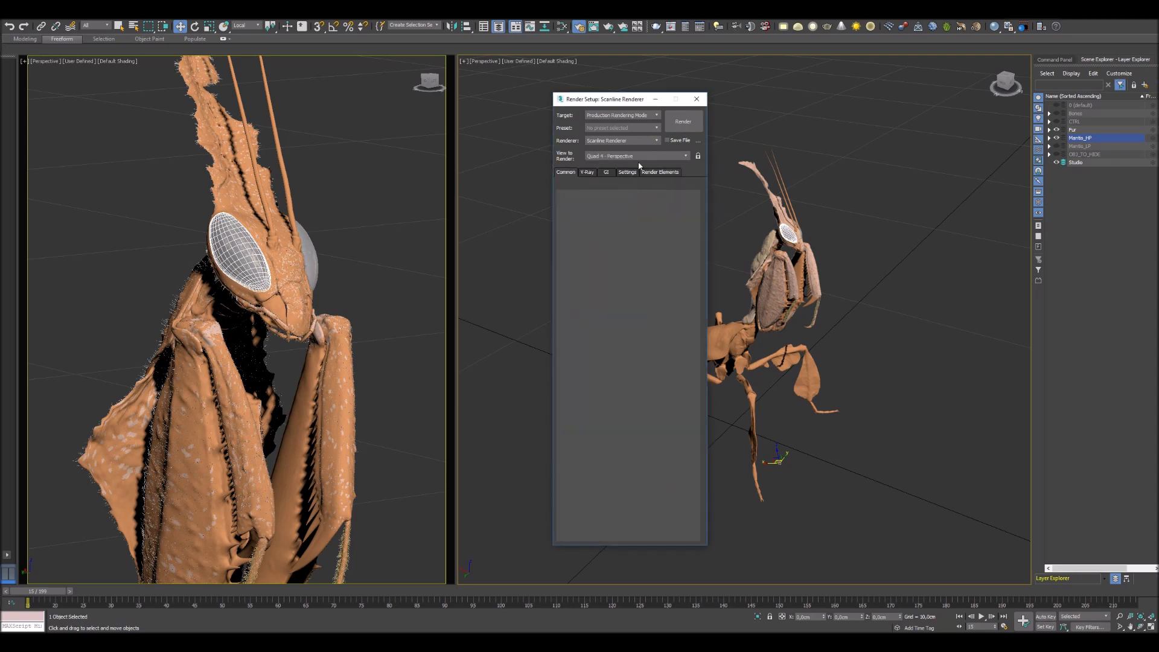
pyautogui.click(695, 98)
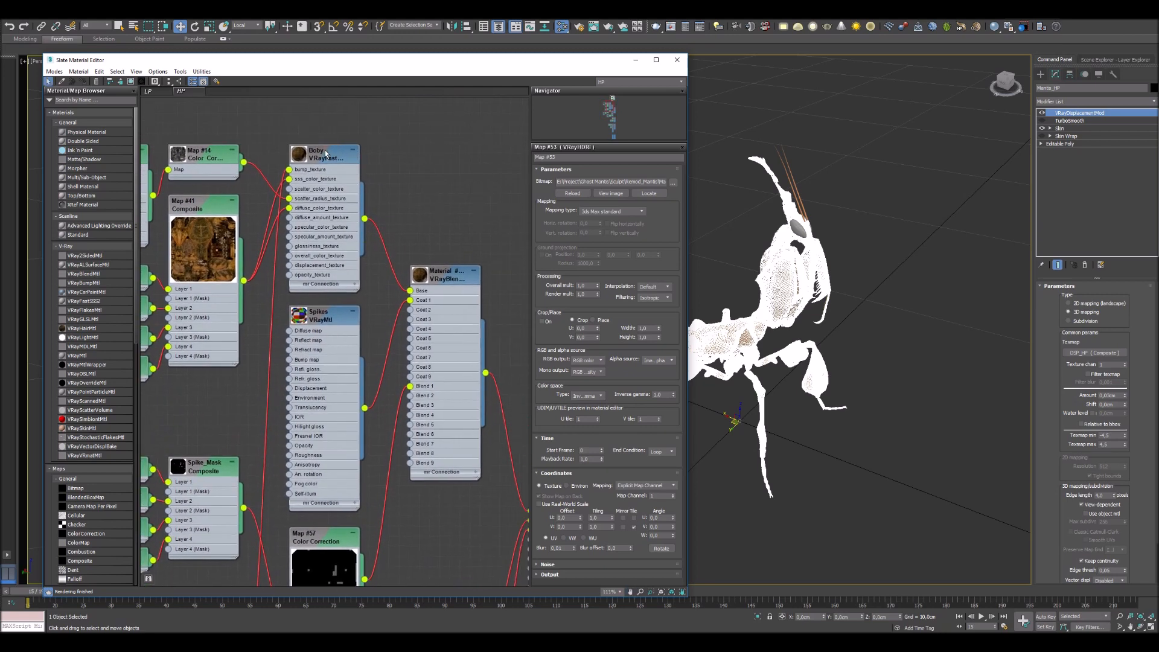
# View the Body VRayFastSSS2 parameters and the VRayBlendMtl with Spikes coated over Body
pyautogui.click(323, 153)
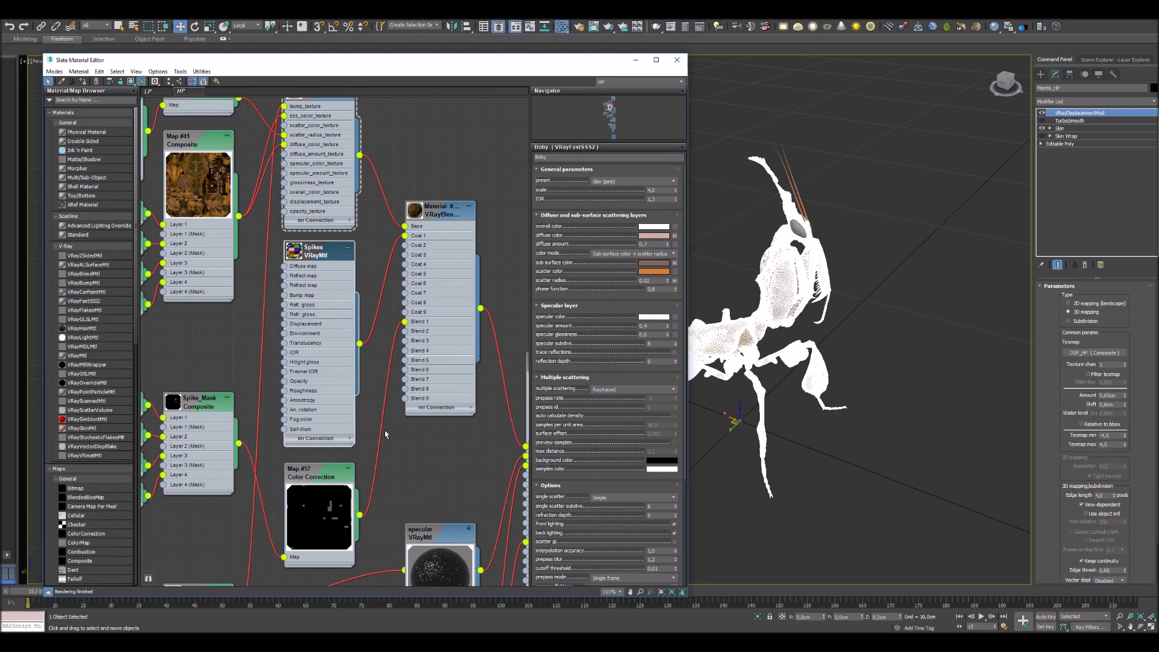
pyautogui.click(440, 211)
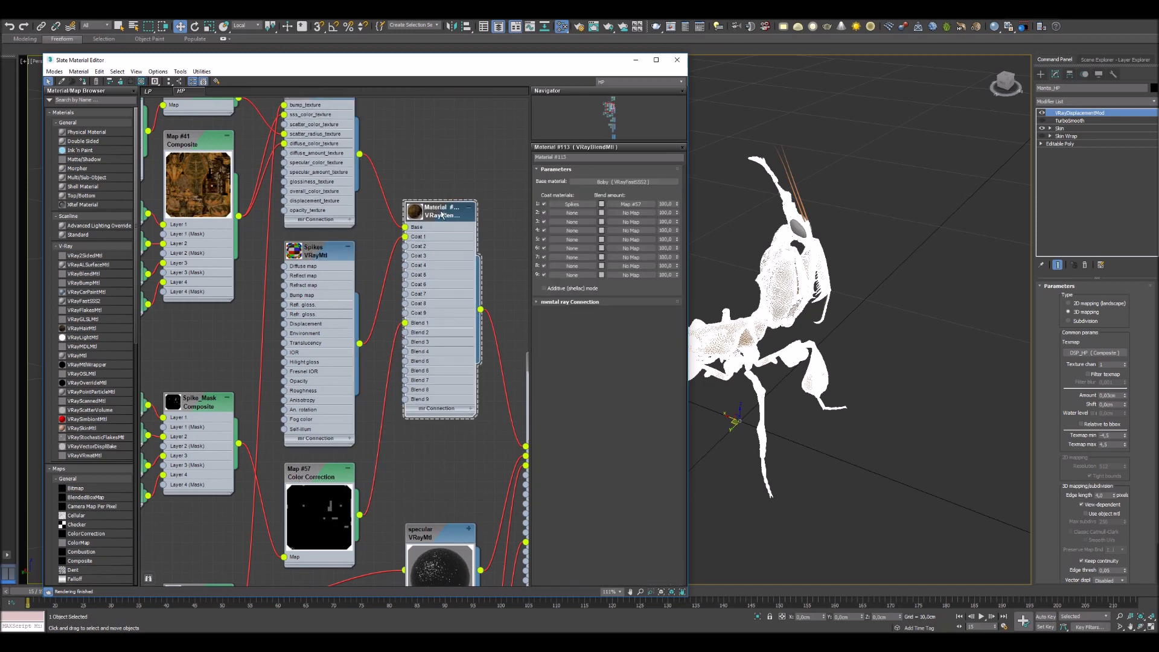
pyautogui.moveTo(543, 296)
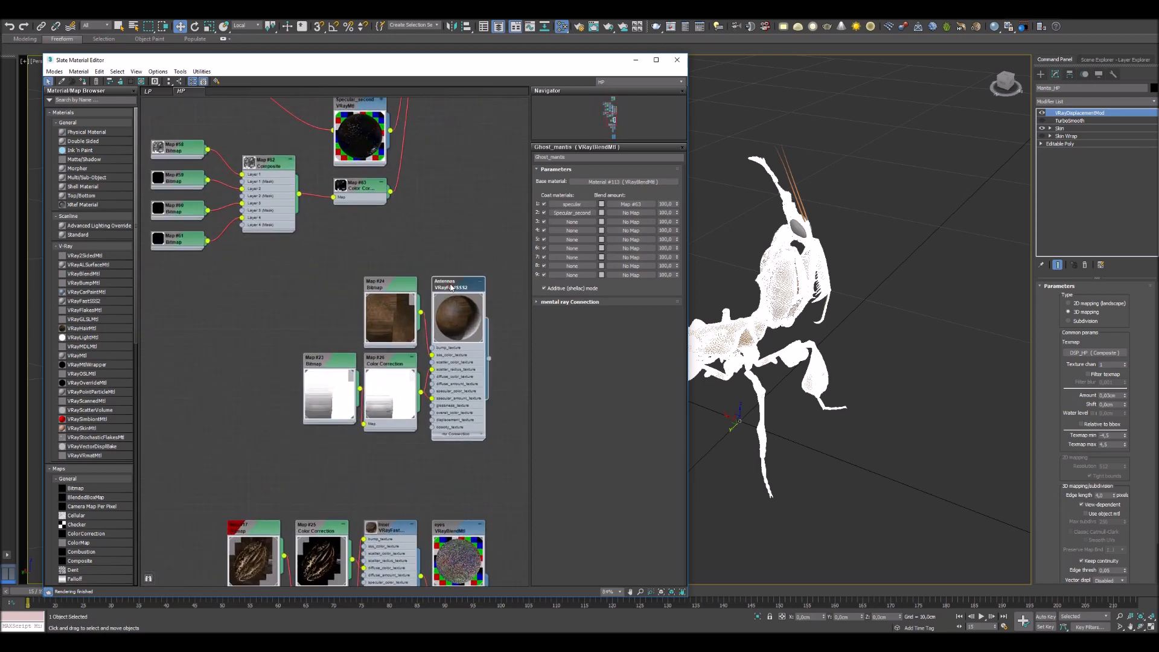
# Review the Antennas, eyes and inner material parameters, then close the material editor
pyautogui.click(438, 288)
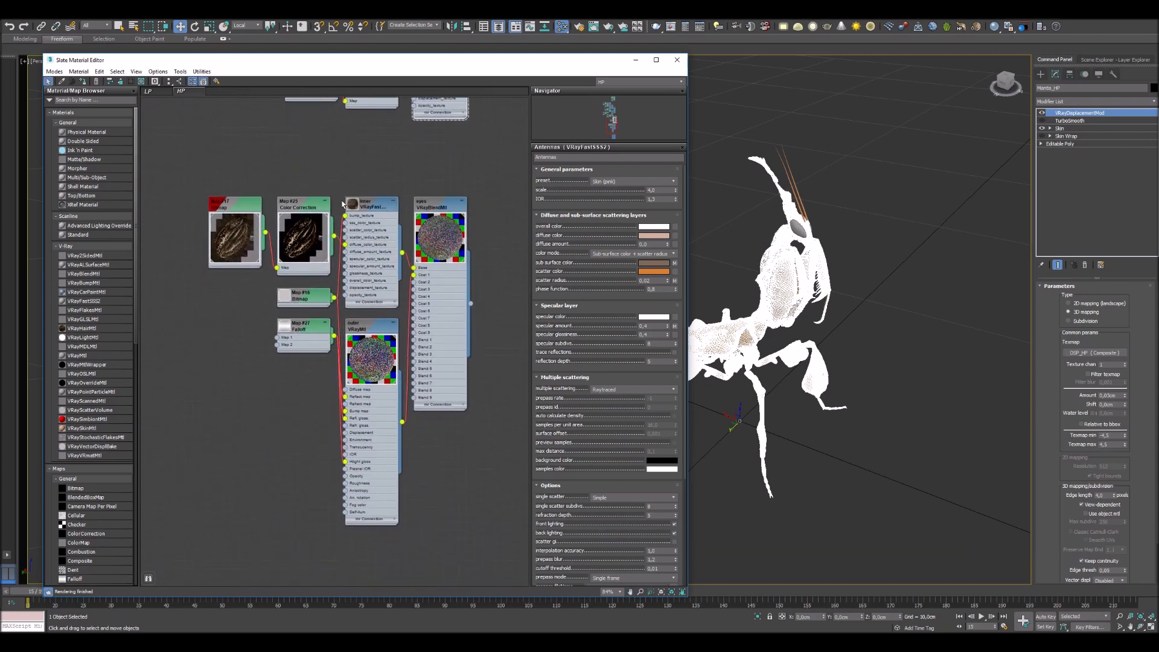
pyautogui.click(438, 202)
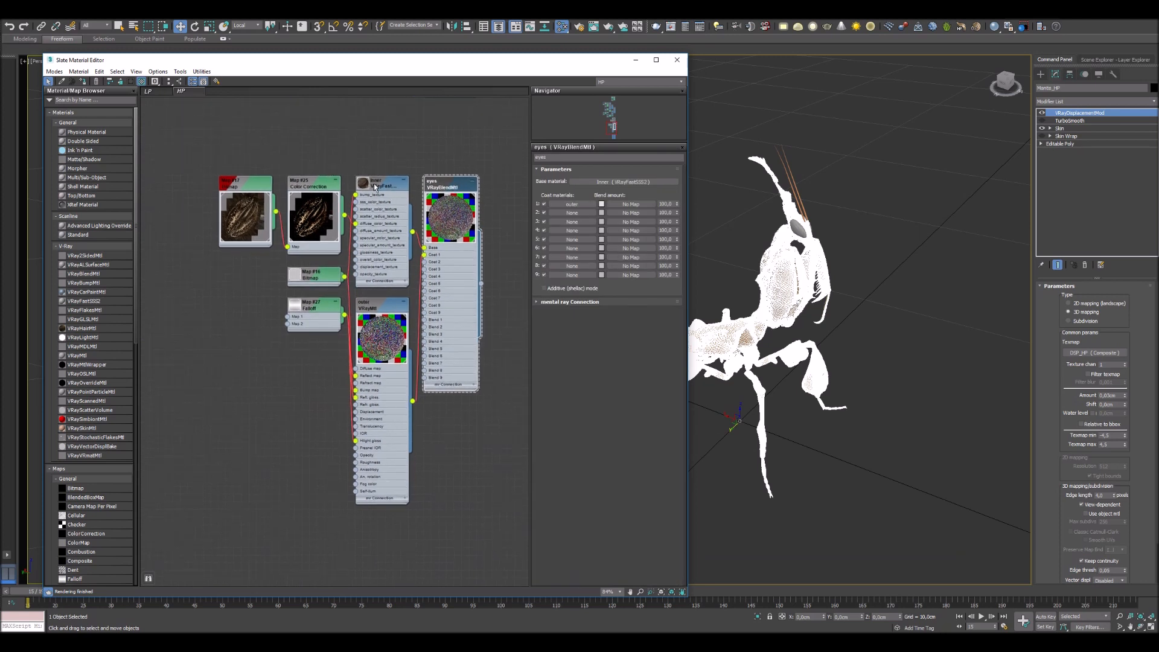
pyautogui.click(381, 183)
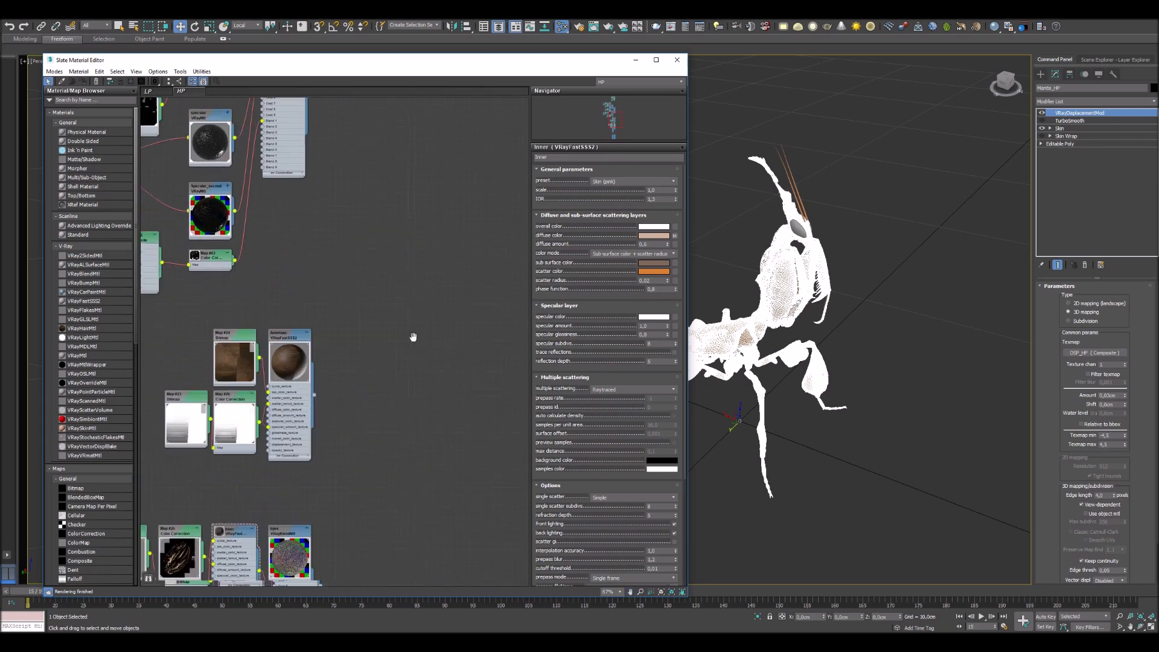
pyautogui.click(676, 59)
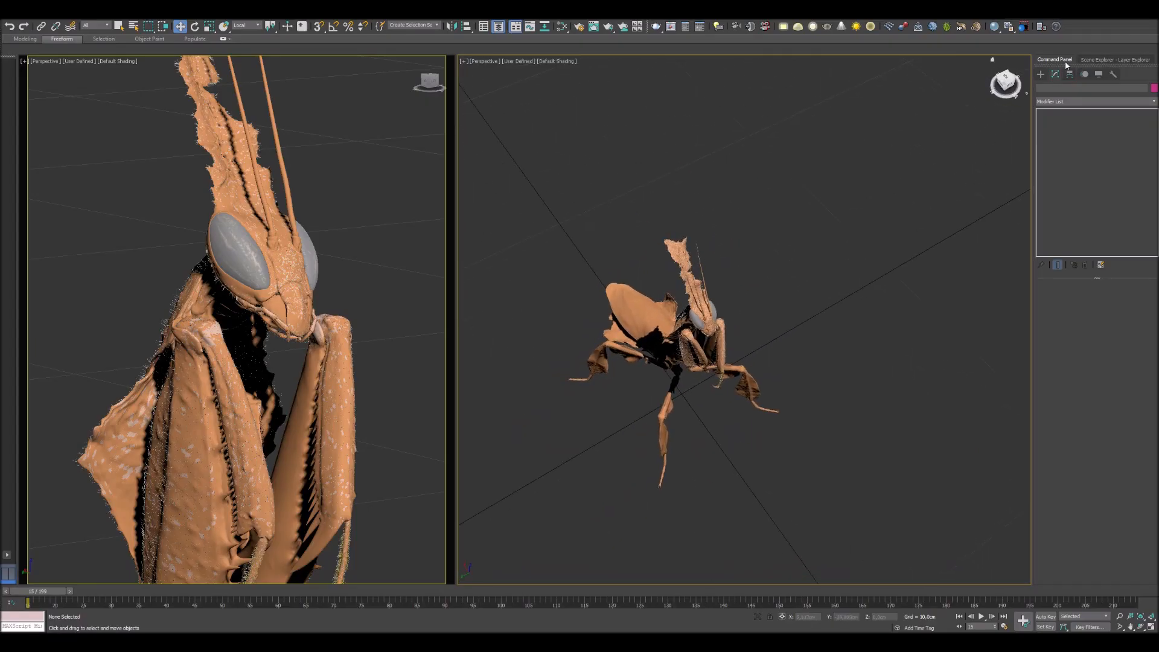
# Clone the VRayLight plane light as a Copy and stand it upright beside the mantis
pyautogui.click(1060, 74)
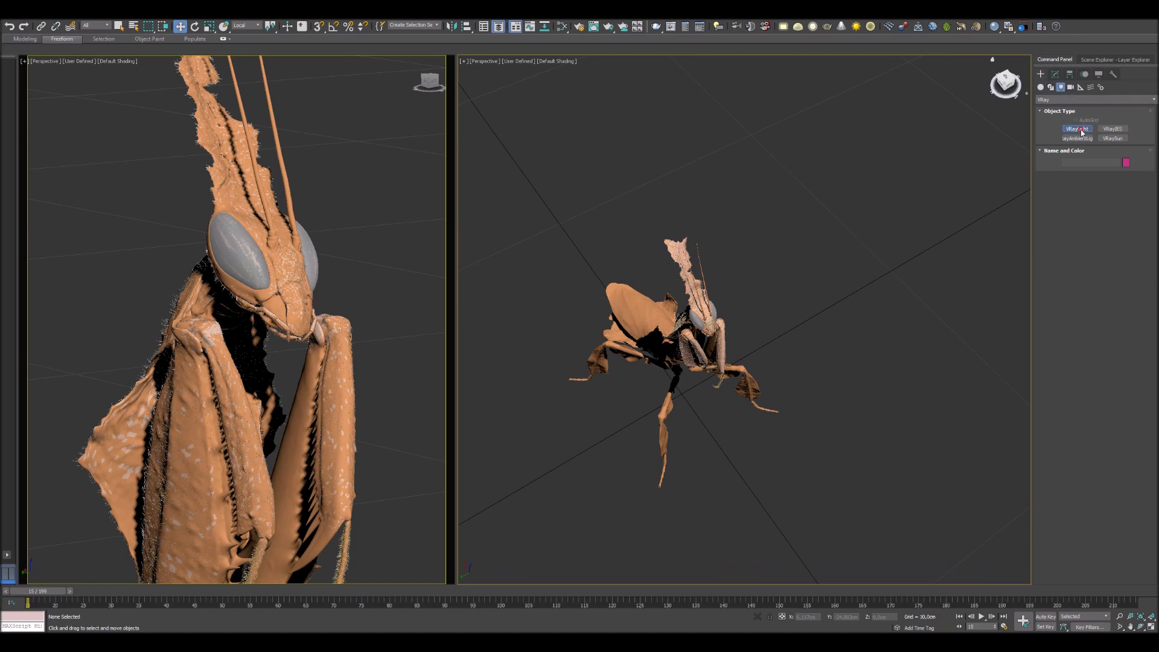
pyautogui.click(1077, 128)
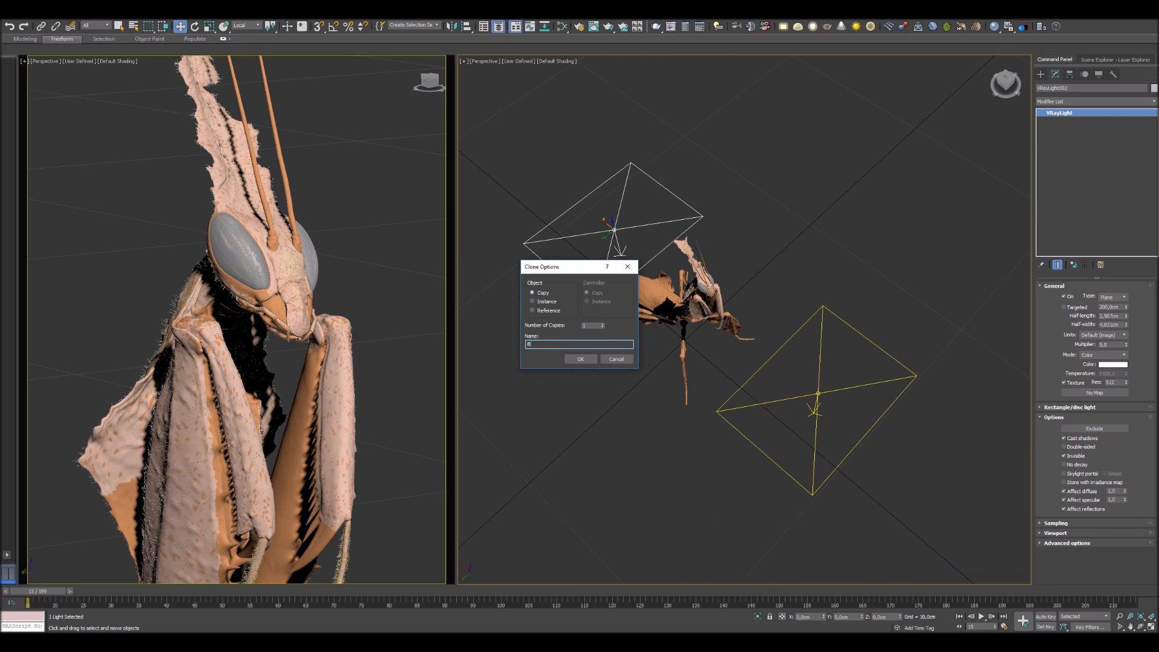
pyautogui.click(579, 359)
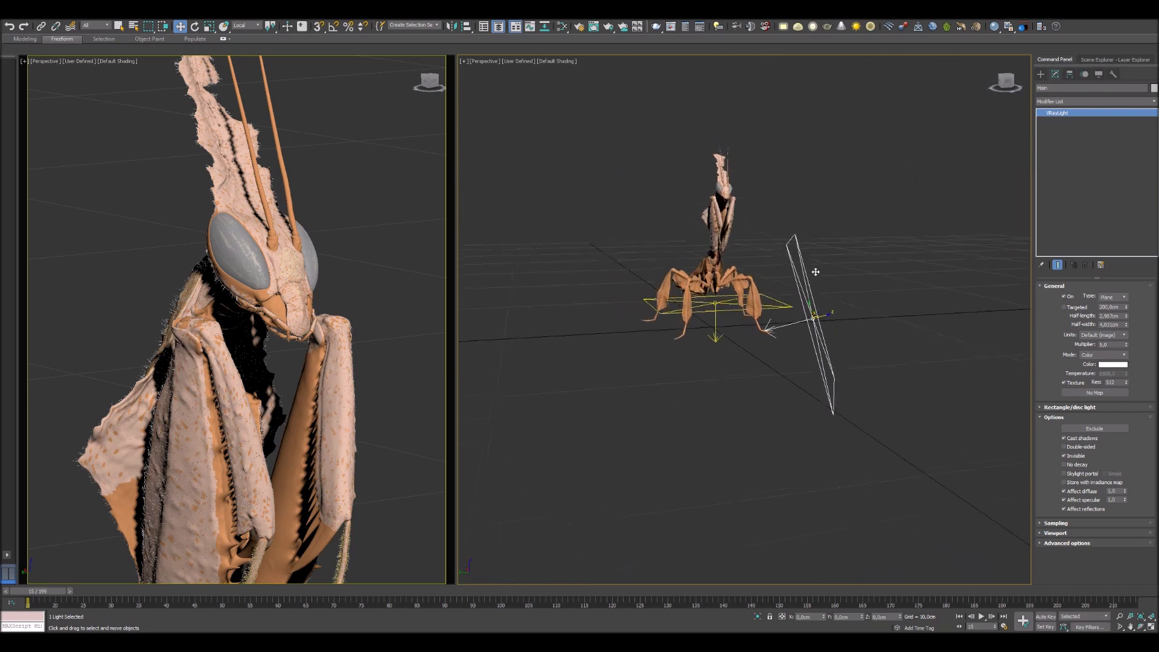
# Move the copied plane light into a side back-light position and select the other light
pyautogui.rightClick(815, 272)
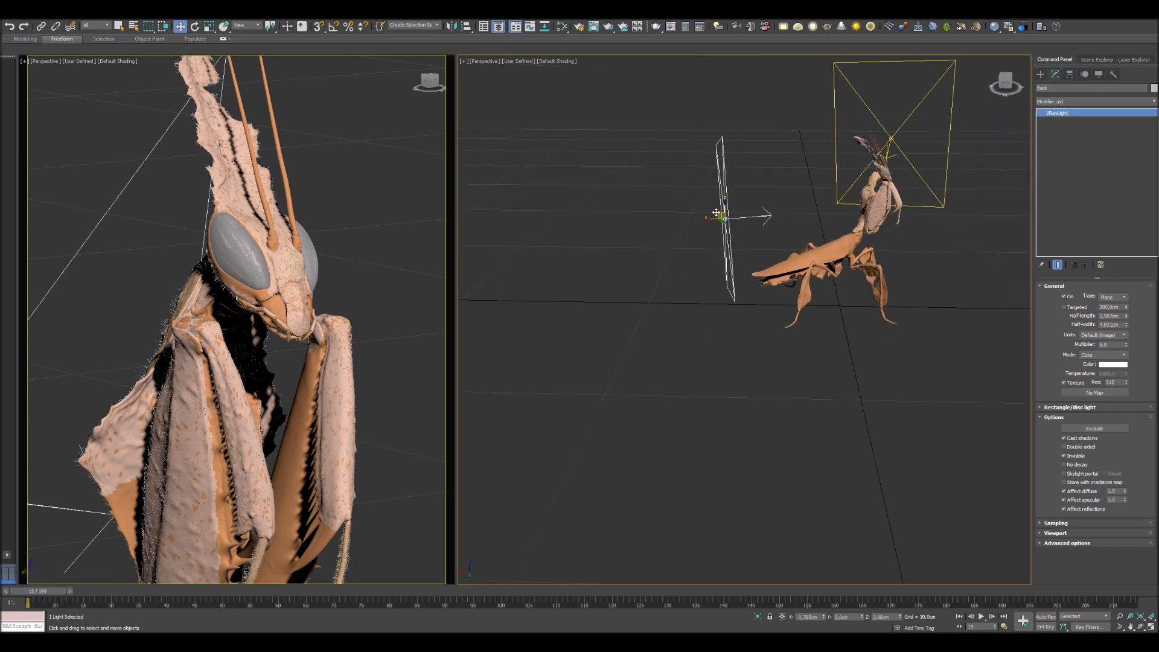
pyautogui.click(194, 26)
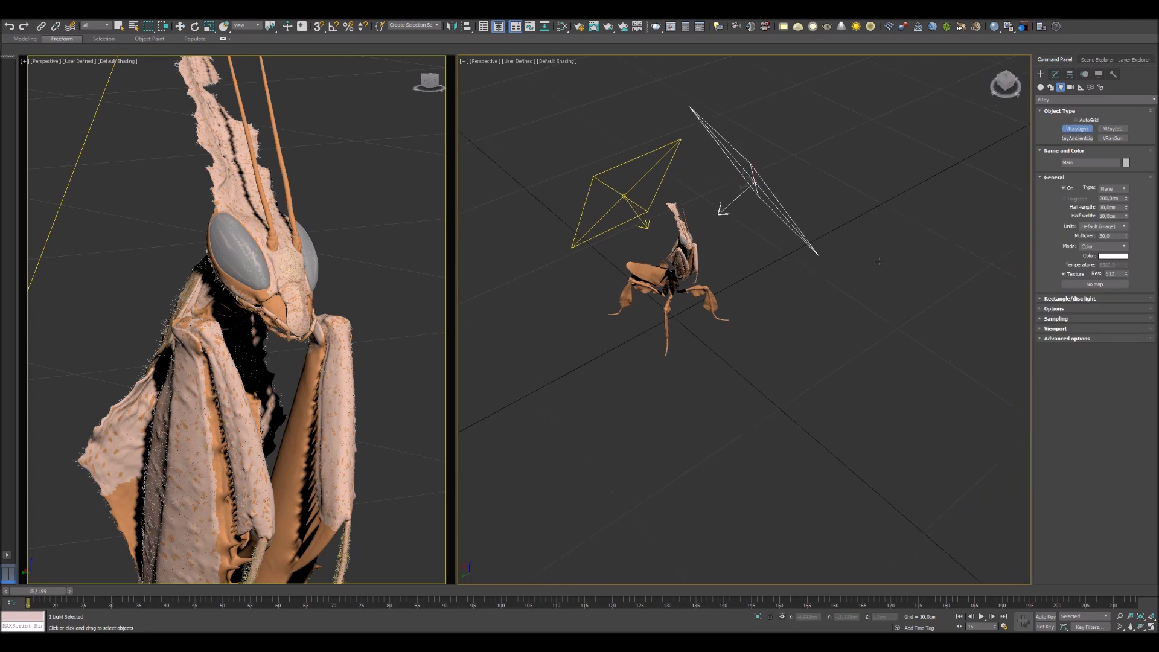
# Place a Dome-type VRayLight beside the mantis and bring up its settings
pyautogui.click(1110, 188)
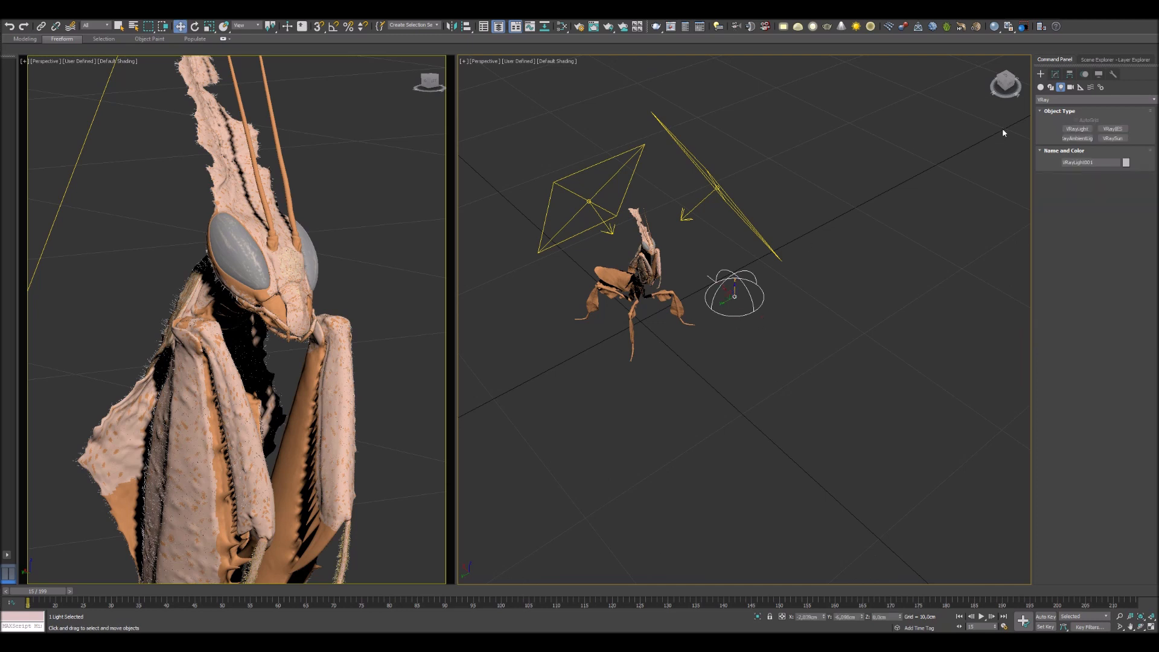
pyautogui.click(1056, 73)
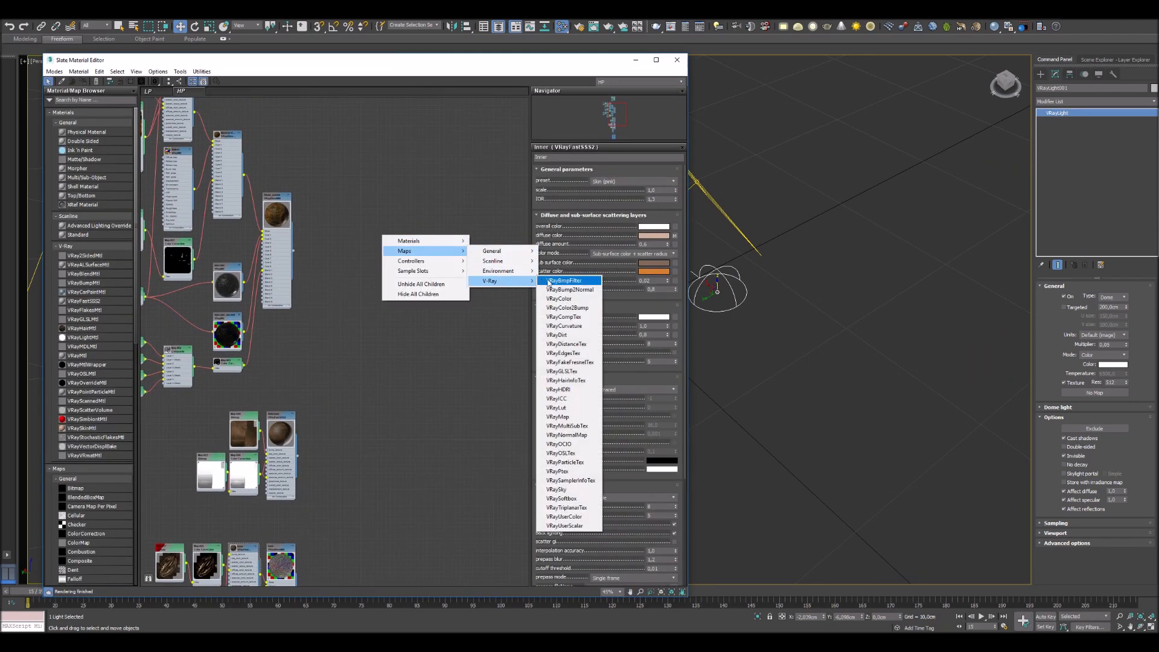
# Load HDR_001 into a spherically mapped VRayHDRI map and instance it to the dome texture
pyautogui.click(566, 280)
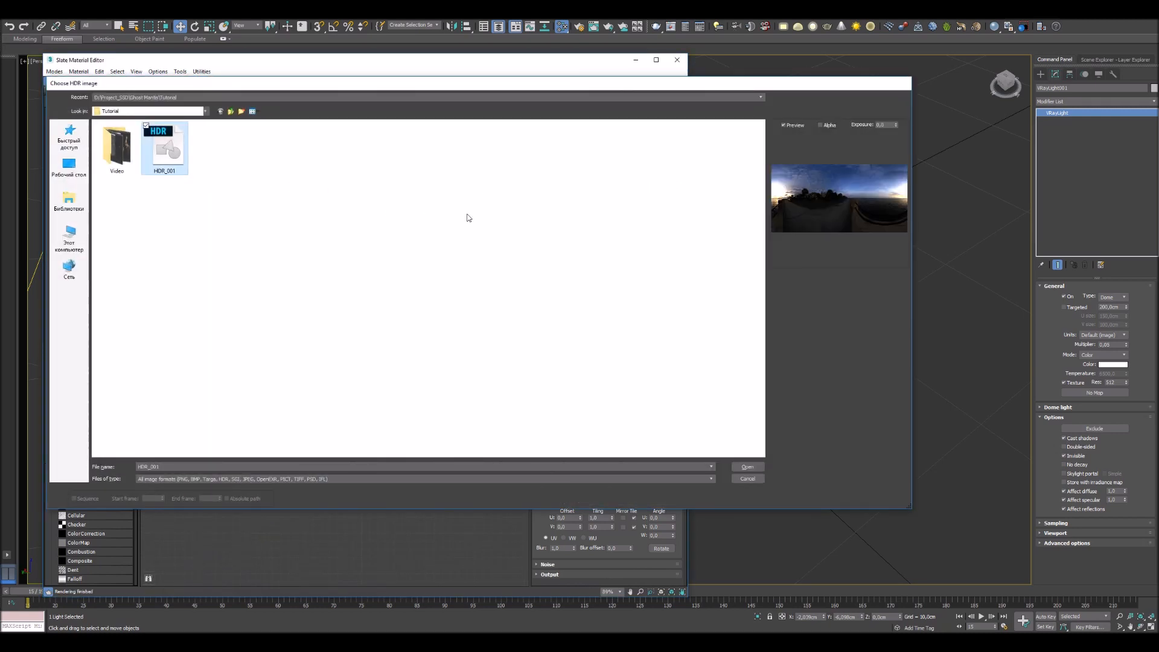
pyautogui.click(747, 467)
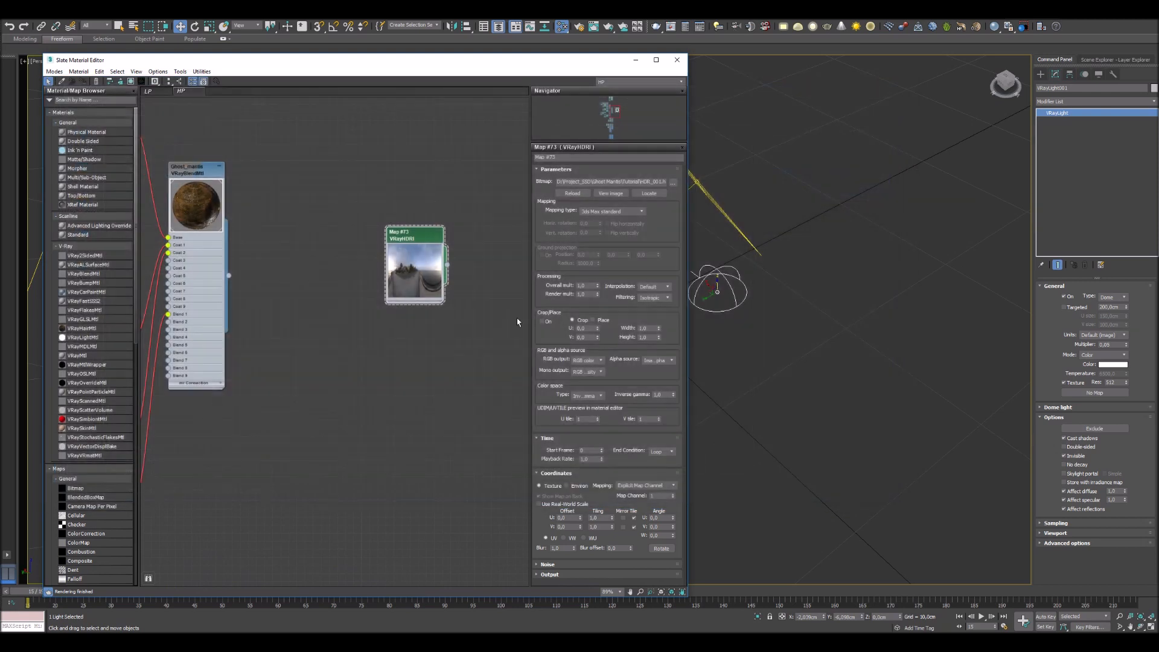
pyautogui.click(639, 211)
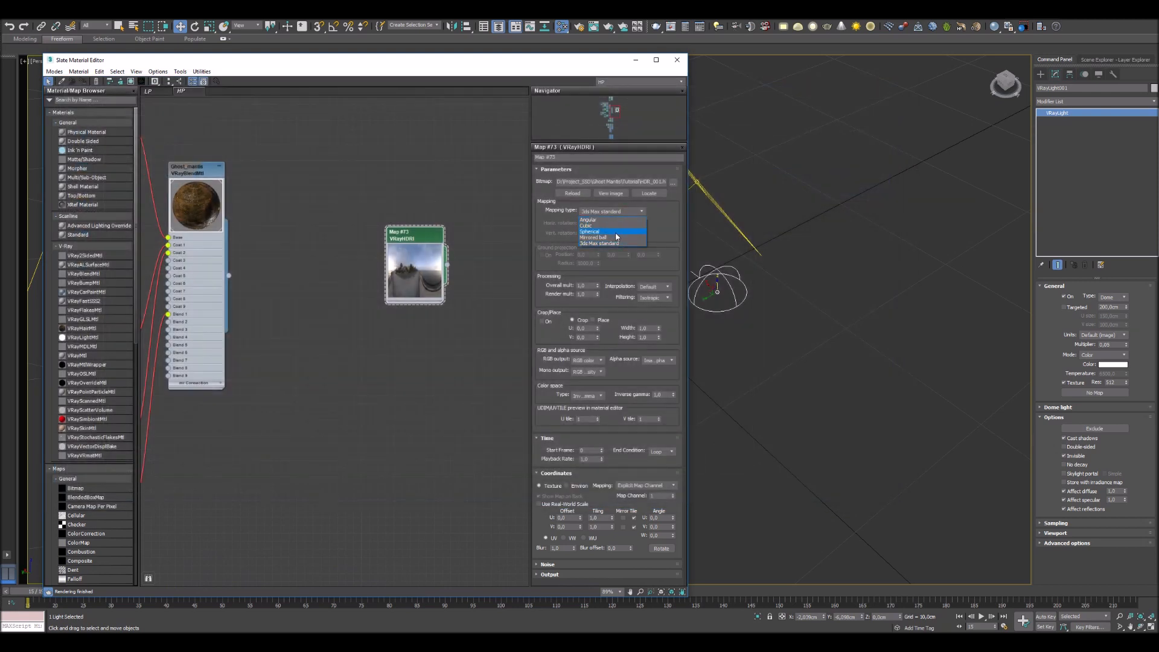
pyautogui.click(591, 231)
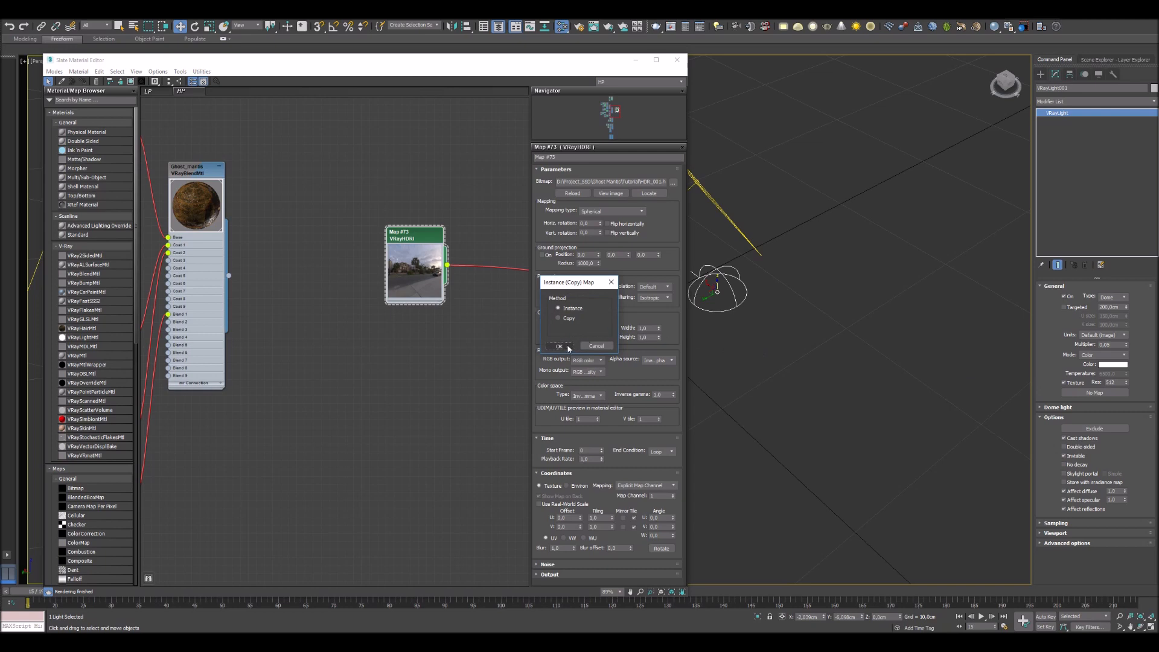
pyautogui.click(560, 346)
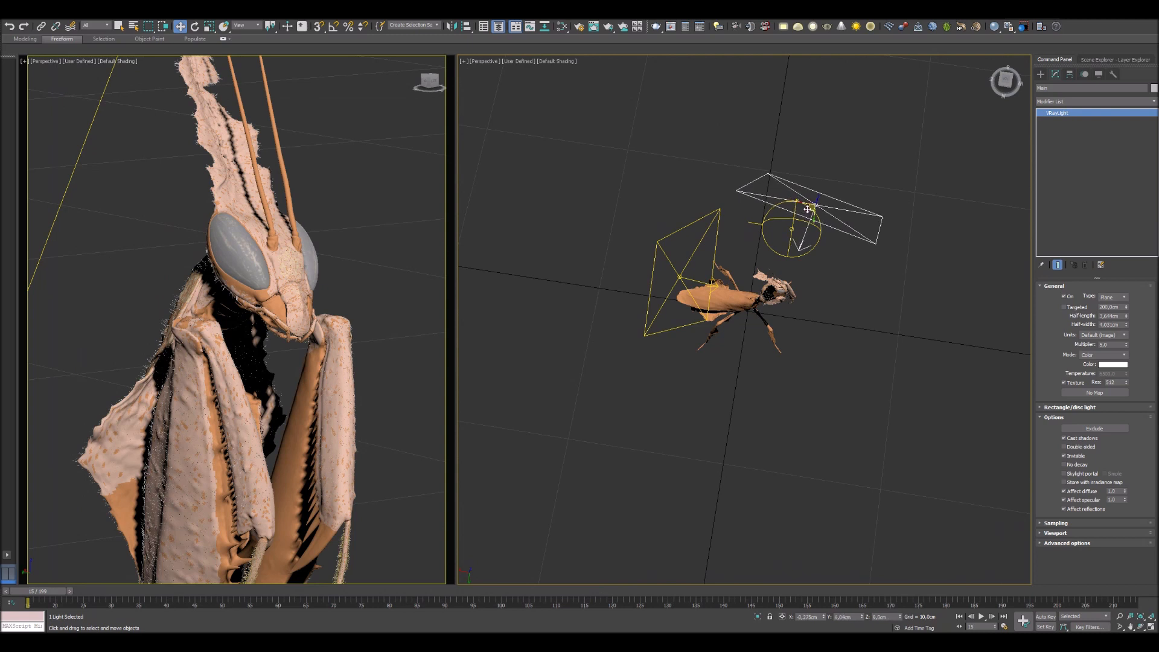
# Rotate the top plane light so it angles down toward the mantis body
pyautogui.moveTo(776, 221); pyautogui.dragTo(799, 252)
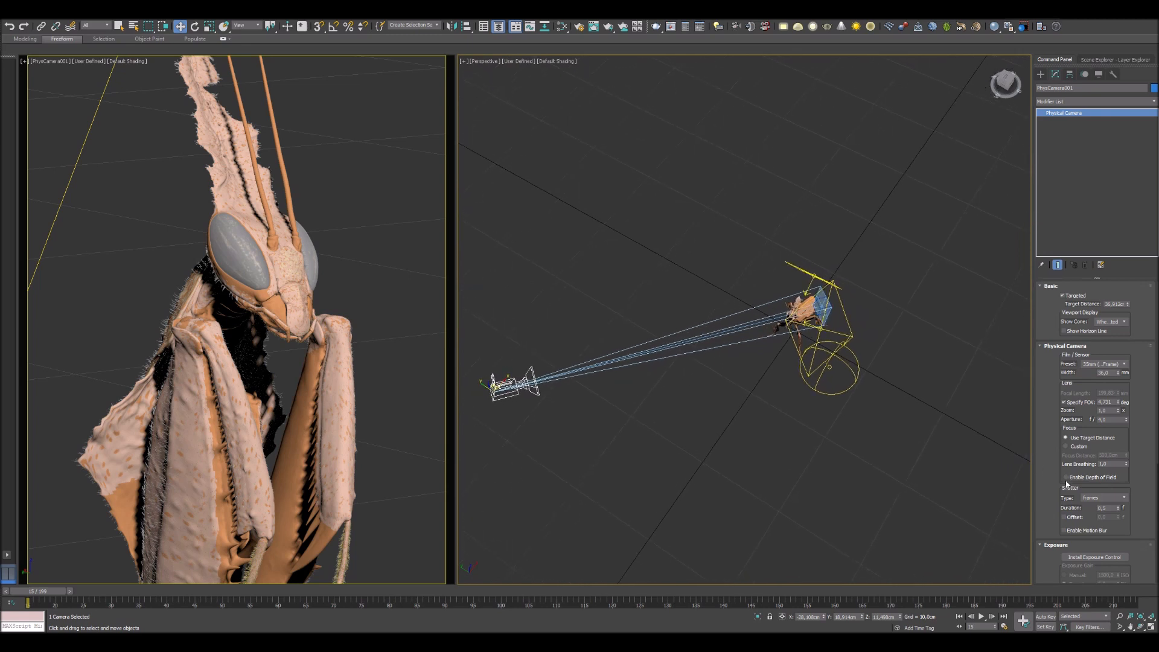
pyautogui.moveTo(1064, 477)
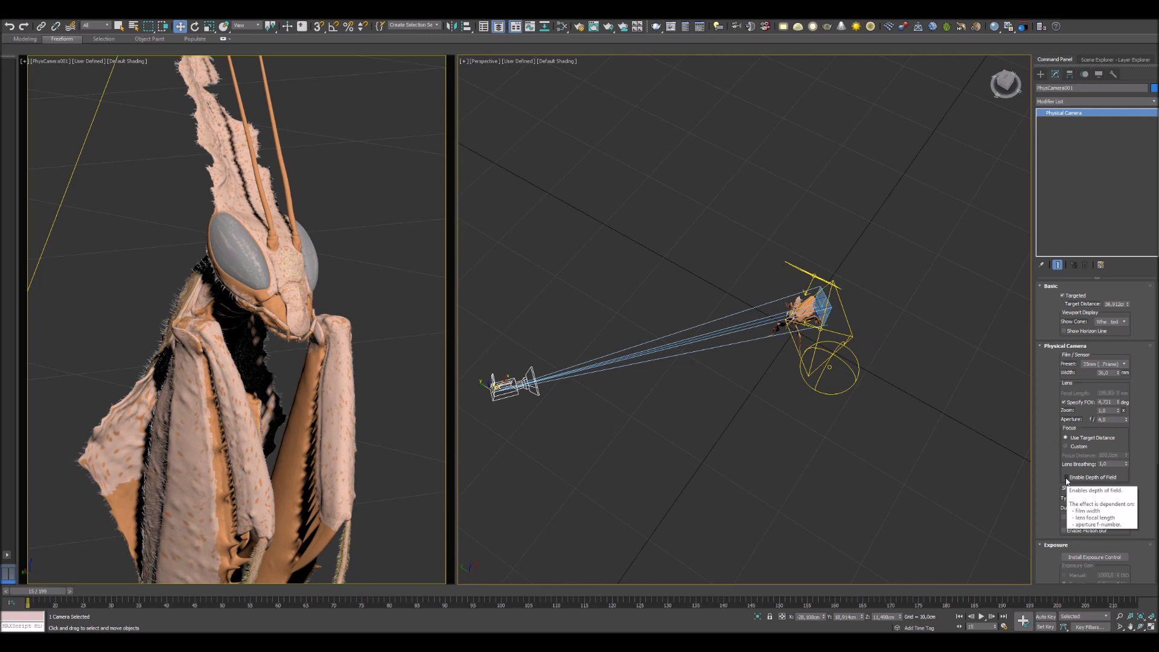
# Enable camera depth of field, adjust target distance, and move the focus target to the head
pyautogui.click(1064, 477)
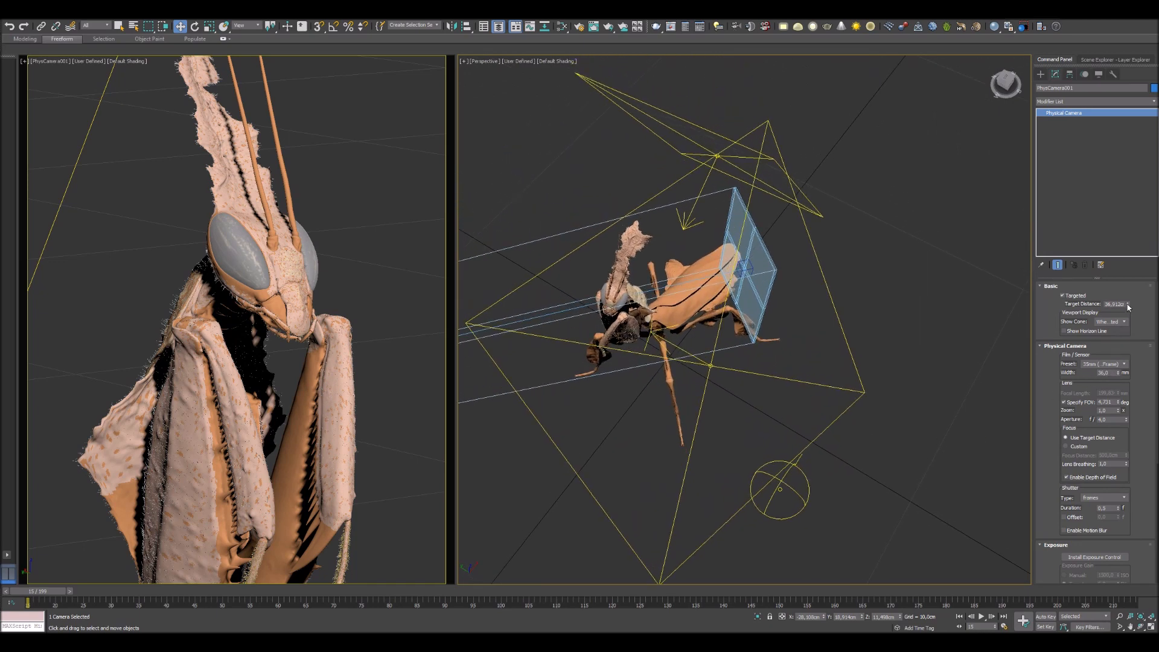
pyautogui.moveTo(1127, 303); pyautogui.dragTo(1127, 310)
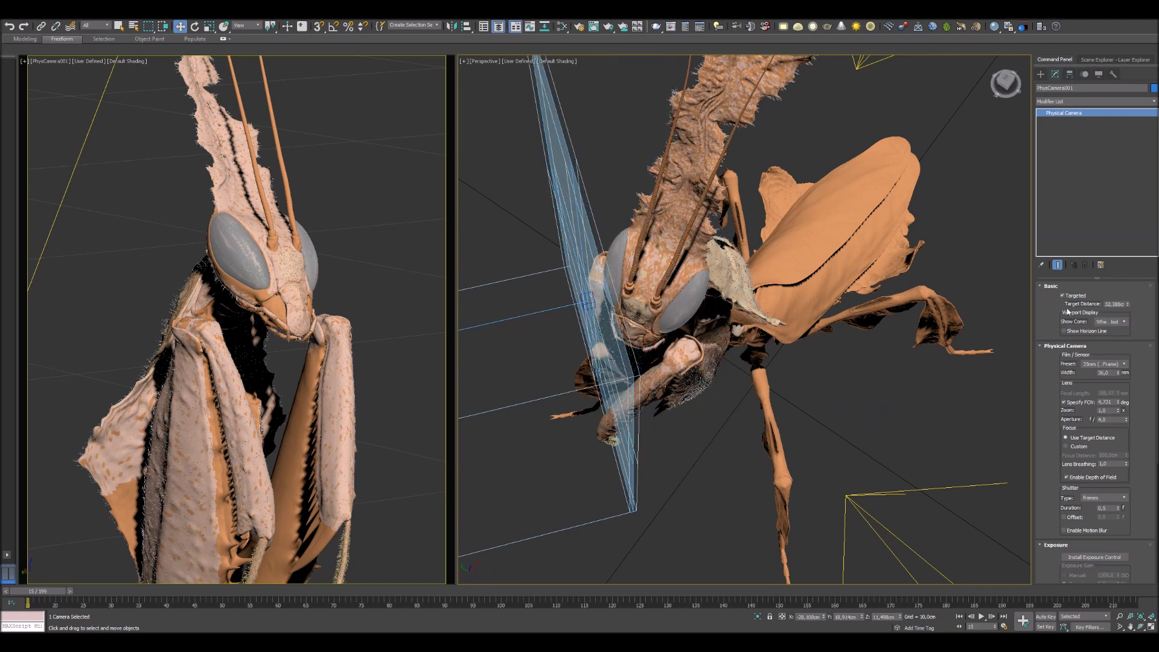
pyautogui.rightClick(621, 300)
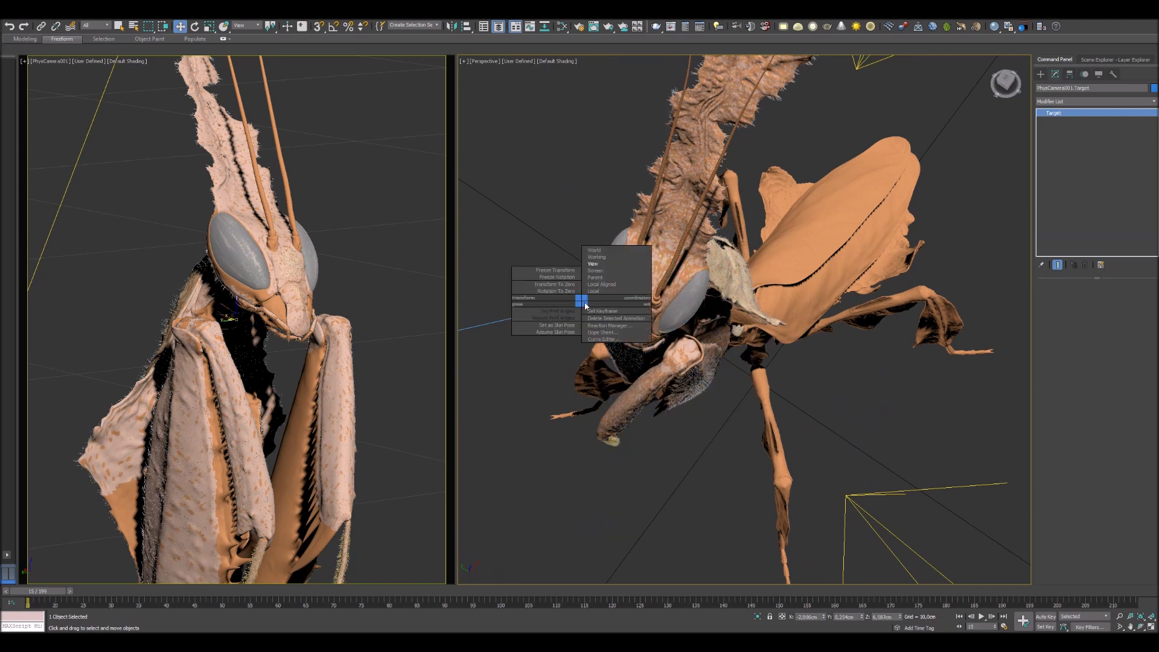
pyautogui.click(594, 290)
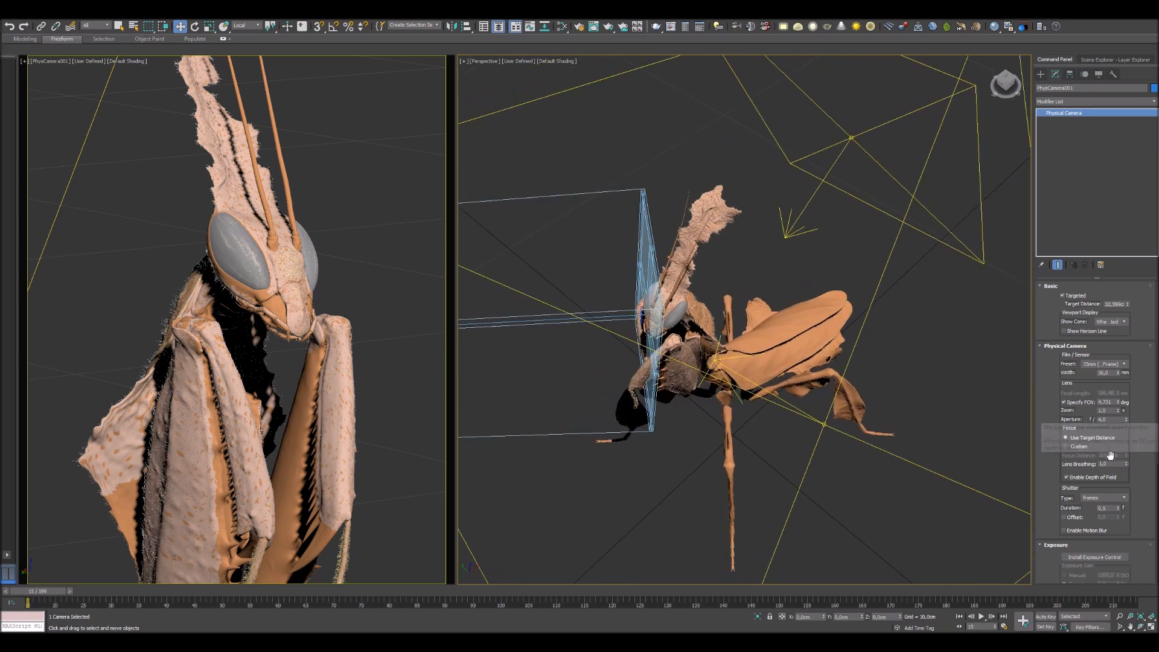
# Adjust the PhysCamera's focus so the background behind the mantis's head blurs softly
pyautogui.click(1106, 463)
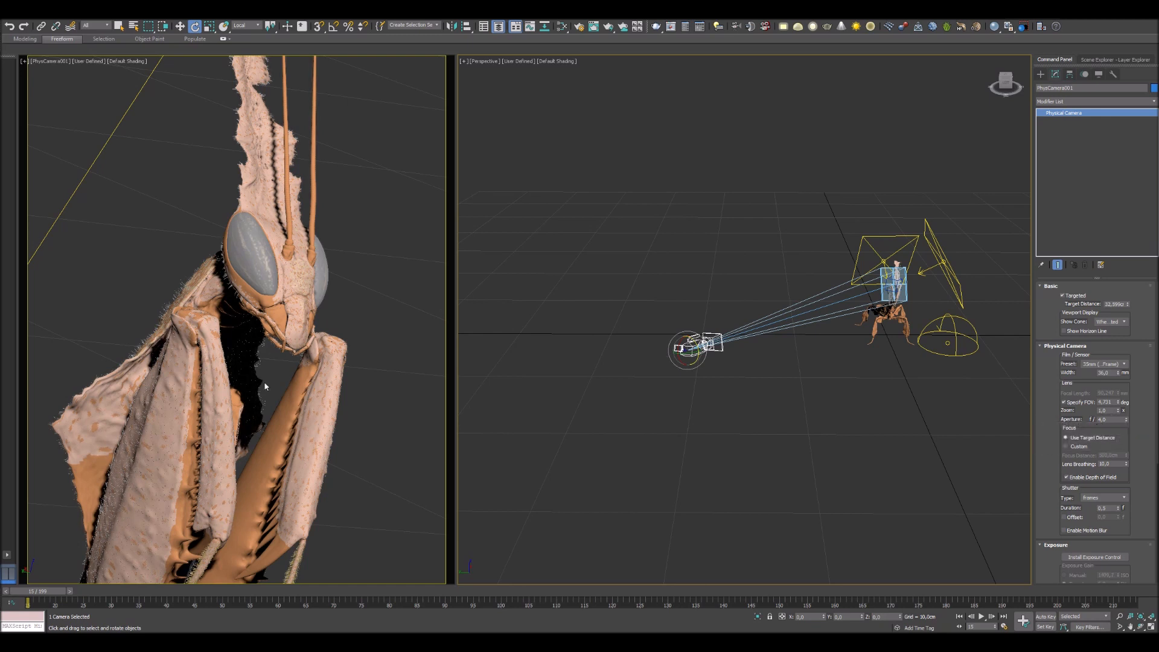
pyautogui.moveTo(377, 355)
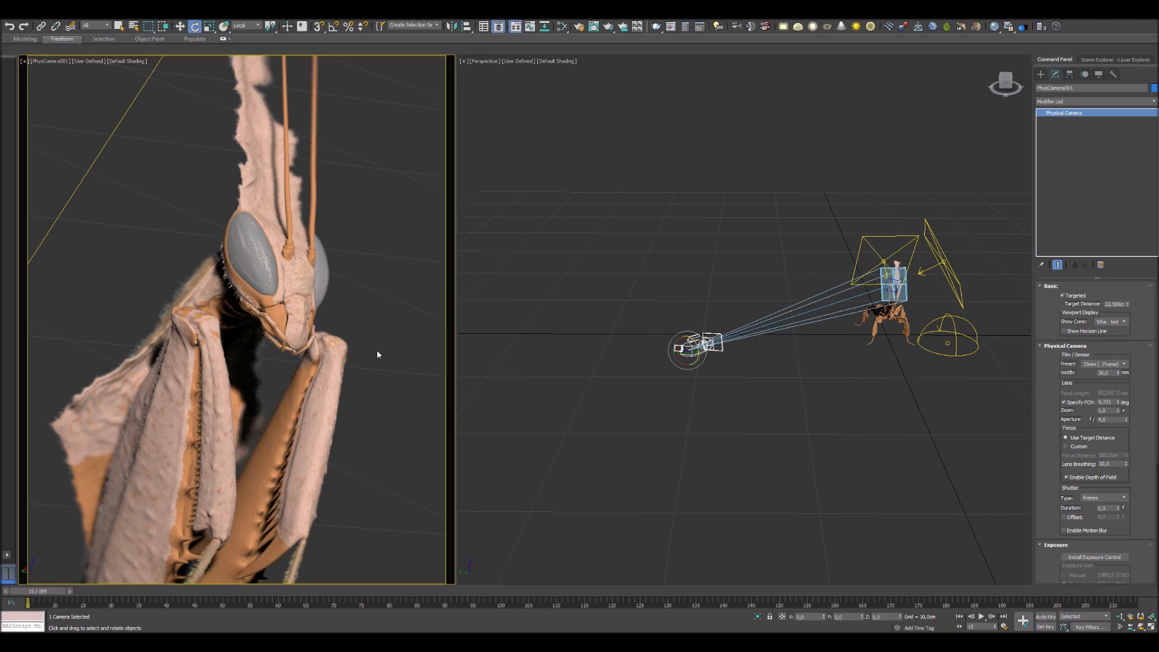
pyautogui.moveTo(516, 235)
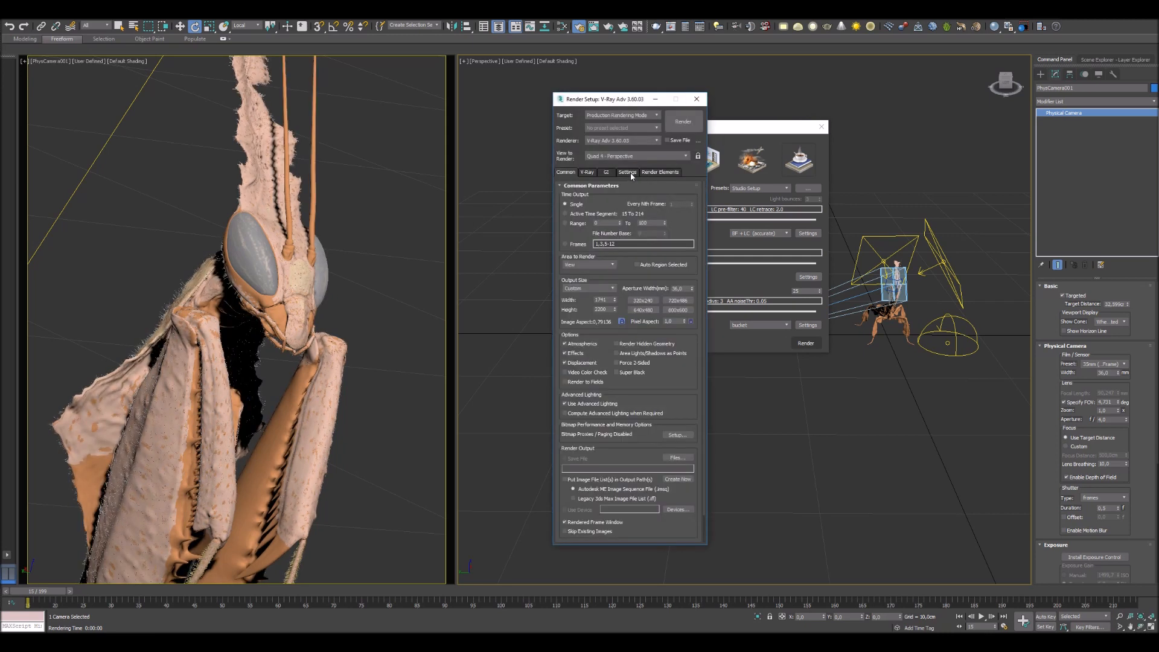
# Switch Render Setup's V-Ray system settings to Advanced and review the GI tab
pyautogui.click(627, 172)
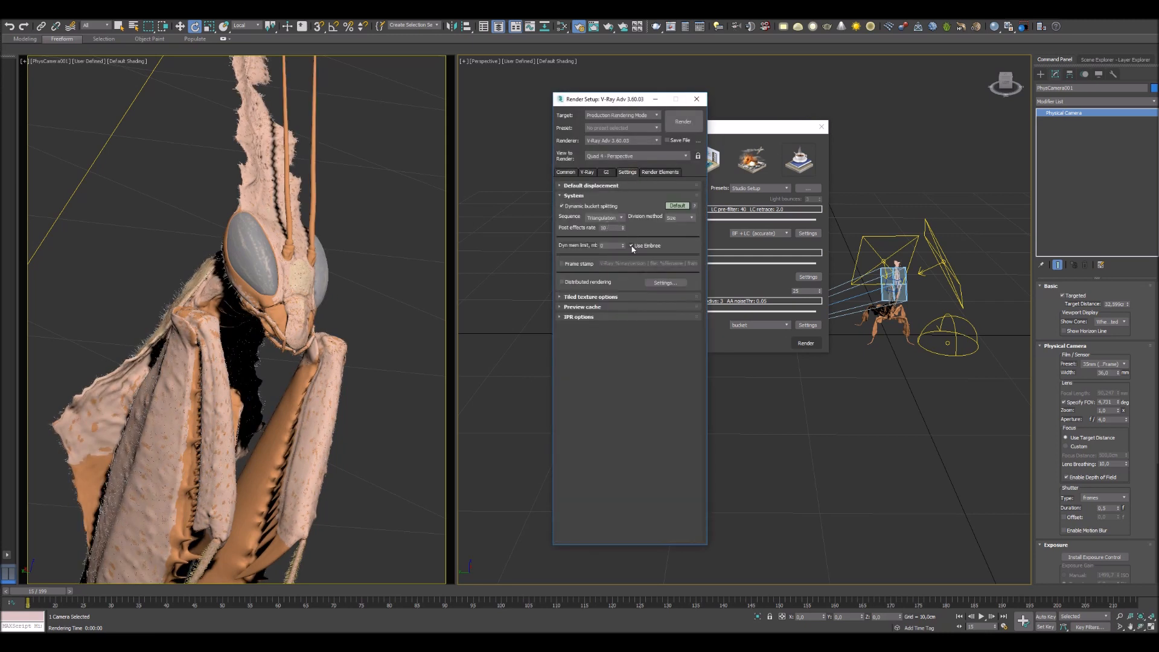
pyautogui.click(676, 205)
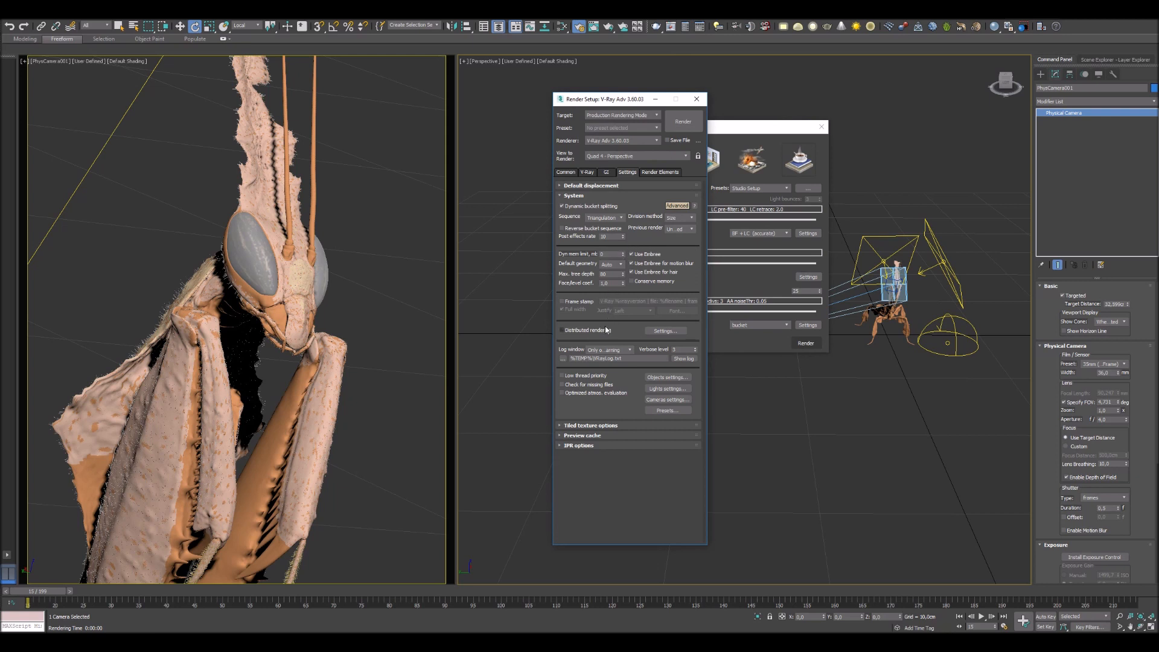
pyautogui.click(561, 329)
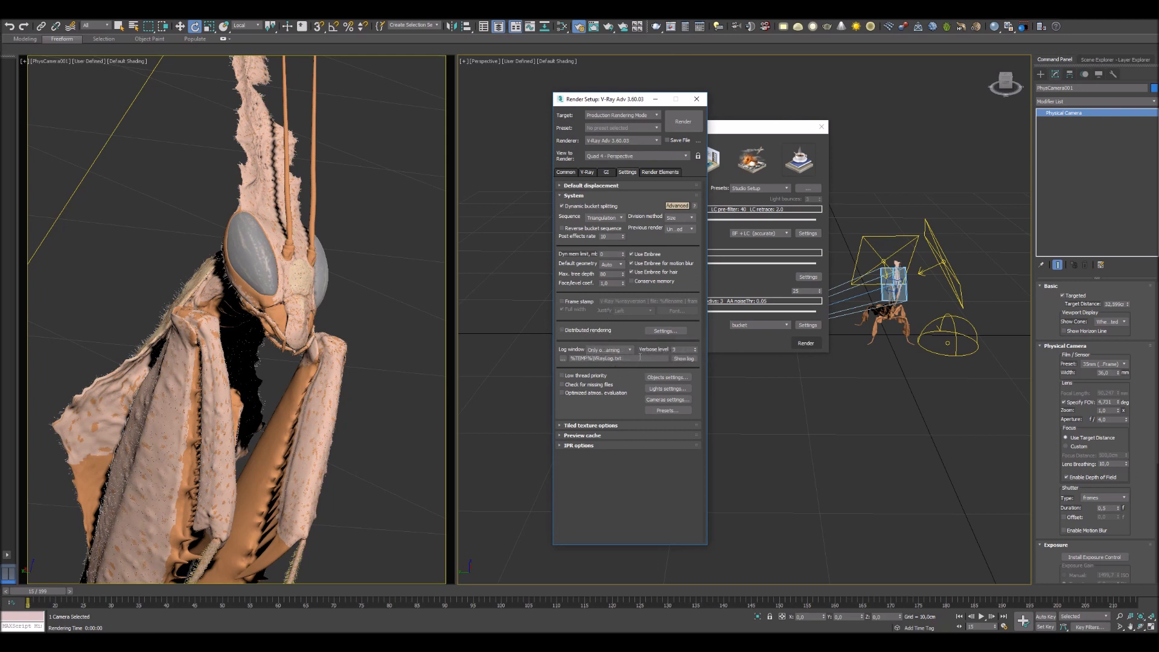
pyautogui.click(606, 172)
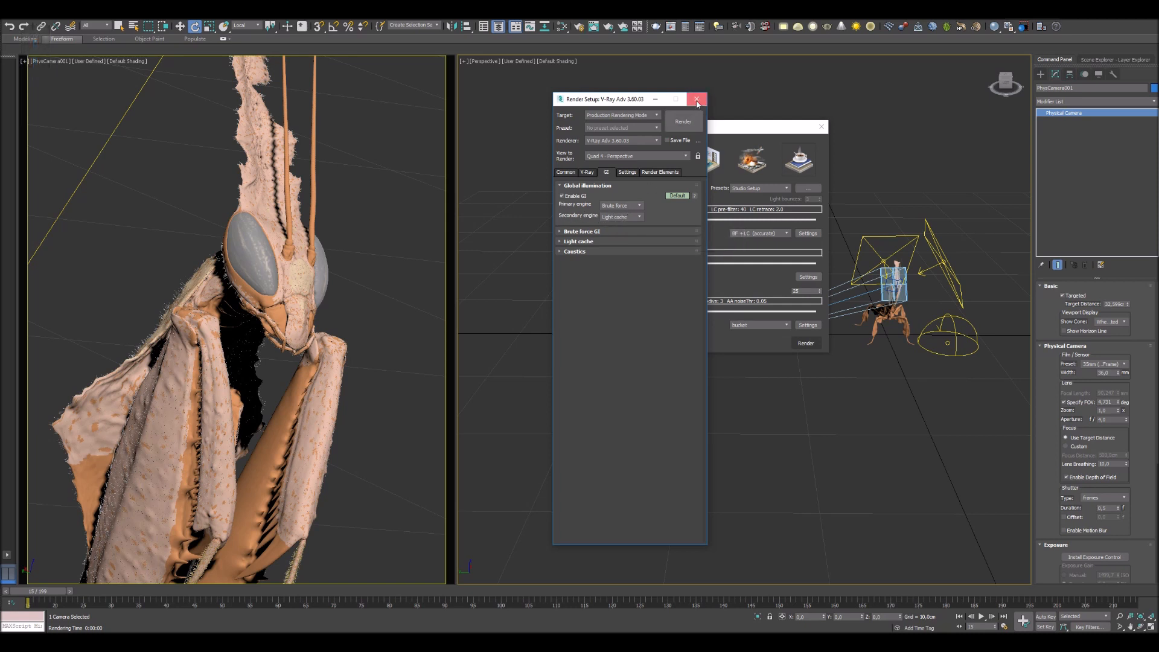
# Close Render Setup and lower the Quick Settings AA Quality to about 16-17%
pyautogui.click(696, 99)
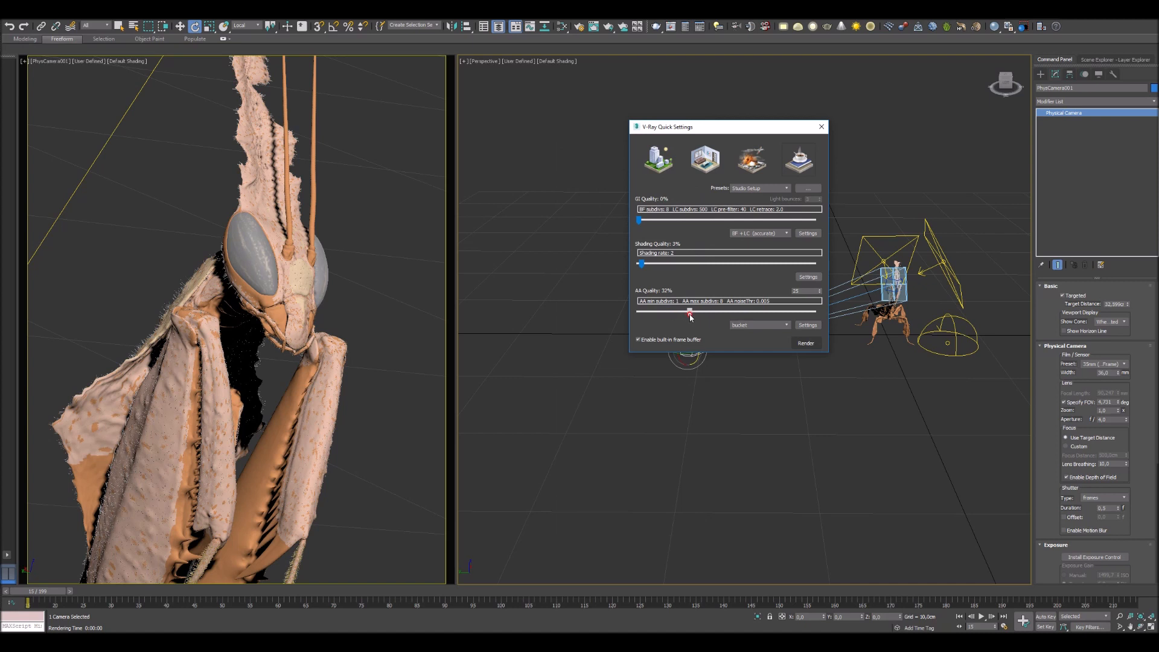
pyautogui.moveTo(689, 311); pyautogui.dragTo(660, 311)
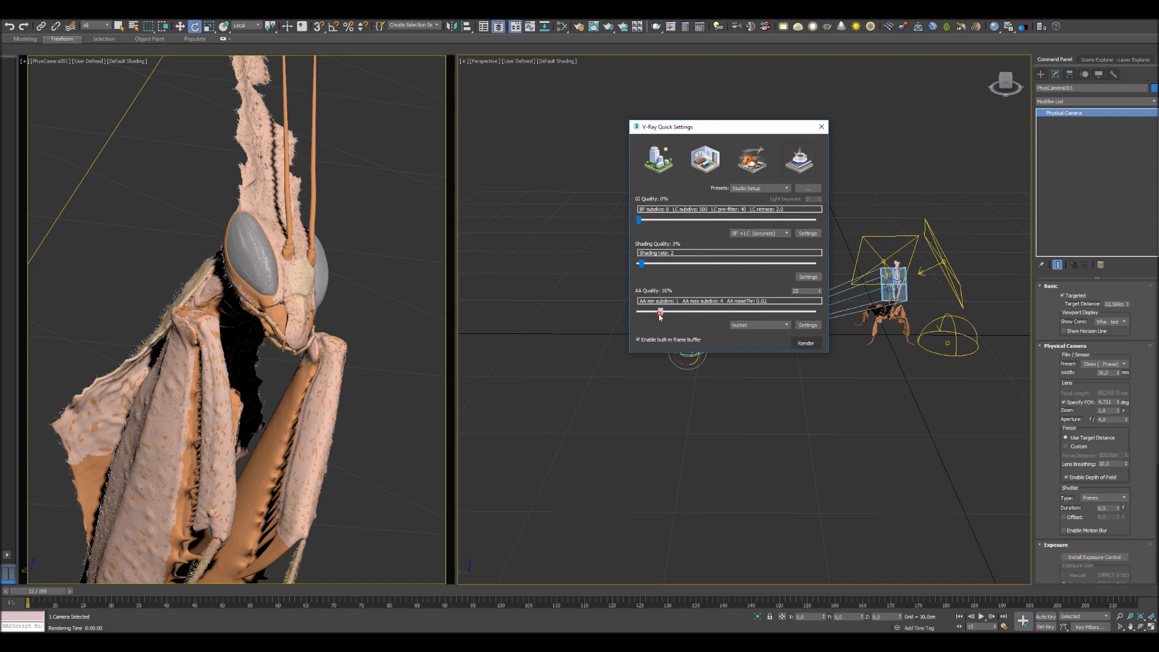
pyautogui.moveTo(660, 312); pyautogui.dragTo(651, 312)
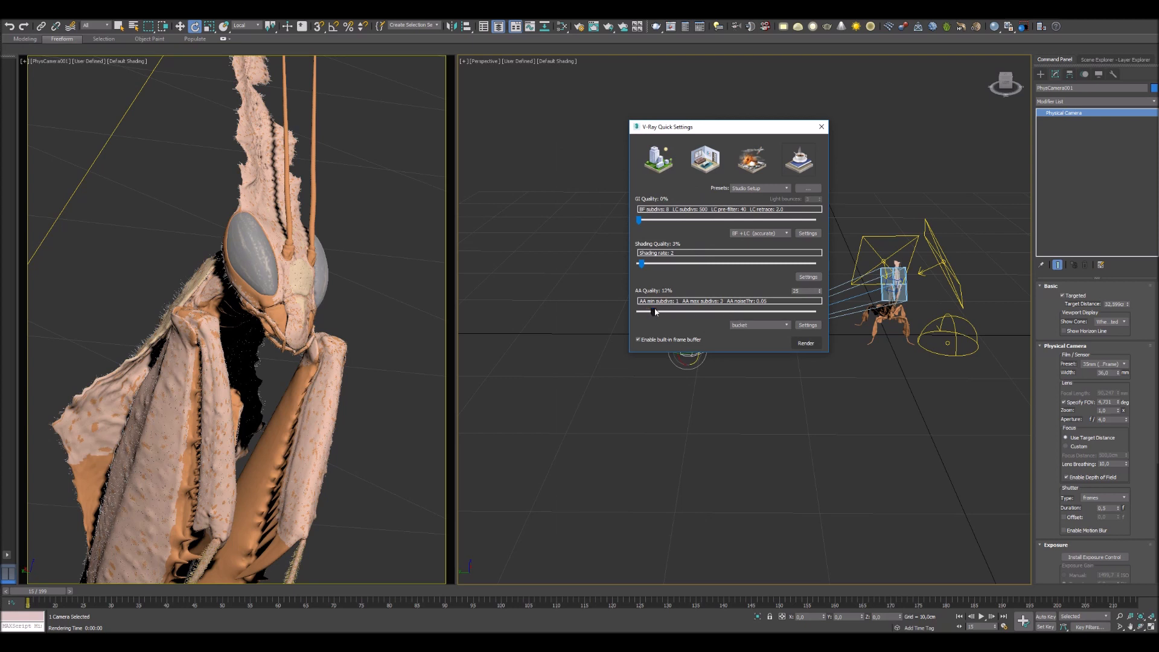
# Drop AA Quality to 8% and launch a test render of the mantis
pyautogui.moveTo(650, 311); pyautogui.dragTo(642, 312)
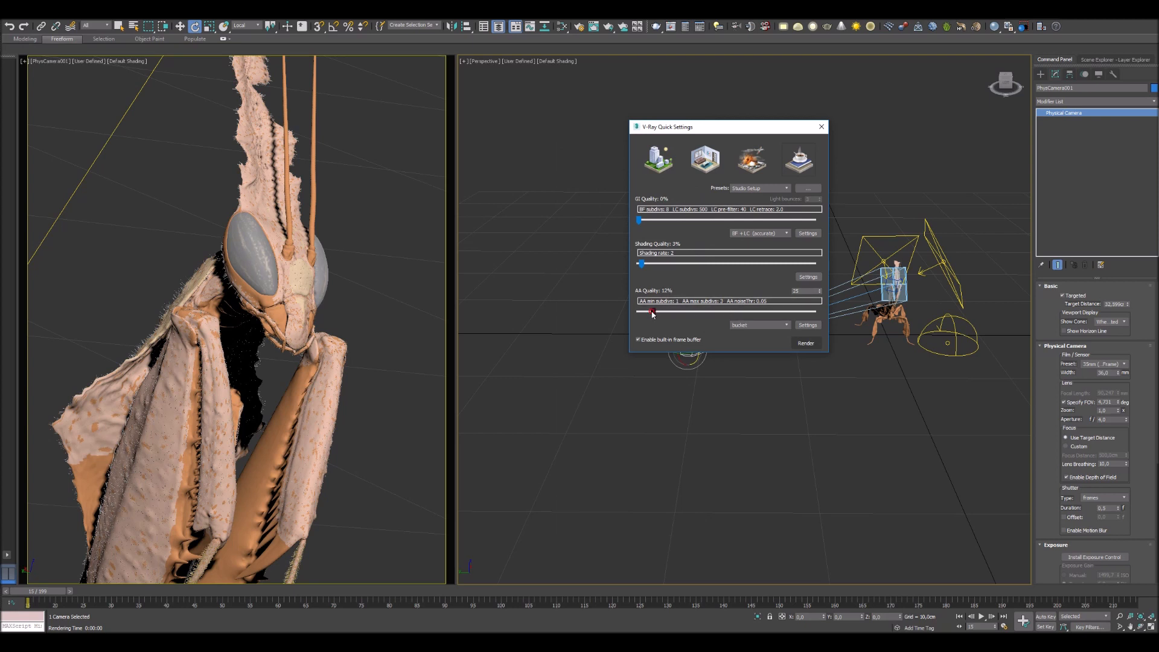
pyautogui.moveTo(651, 311); pyautogui.dragTo(645, 312)
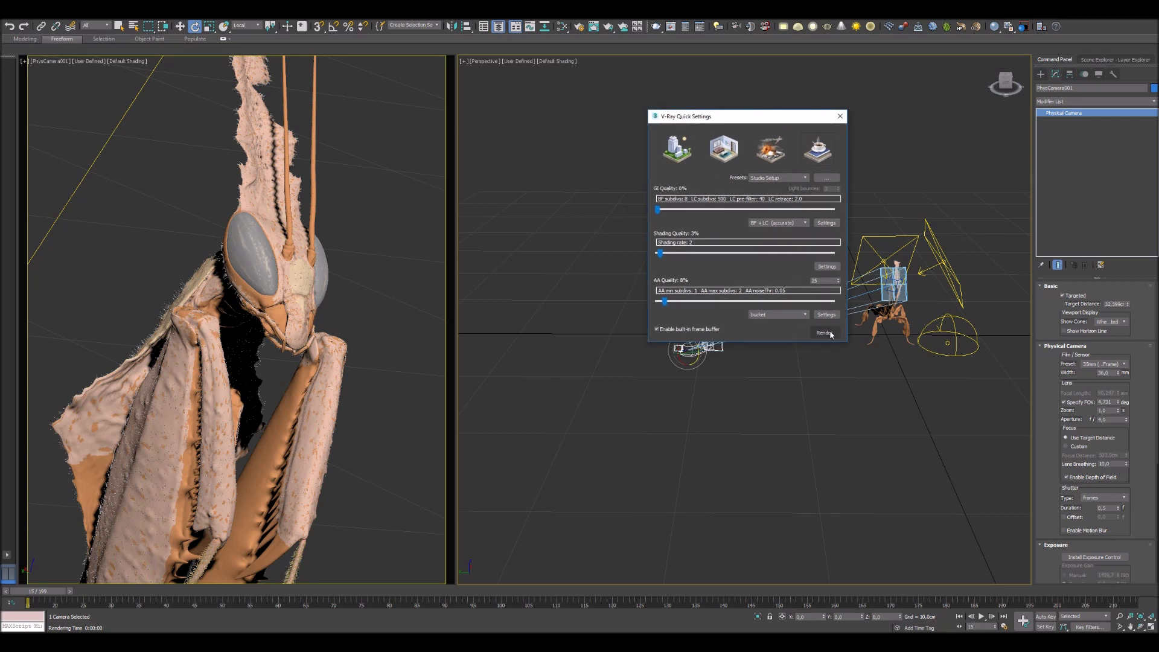
pyautogui.click(823, 332)
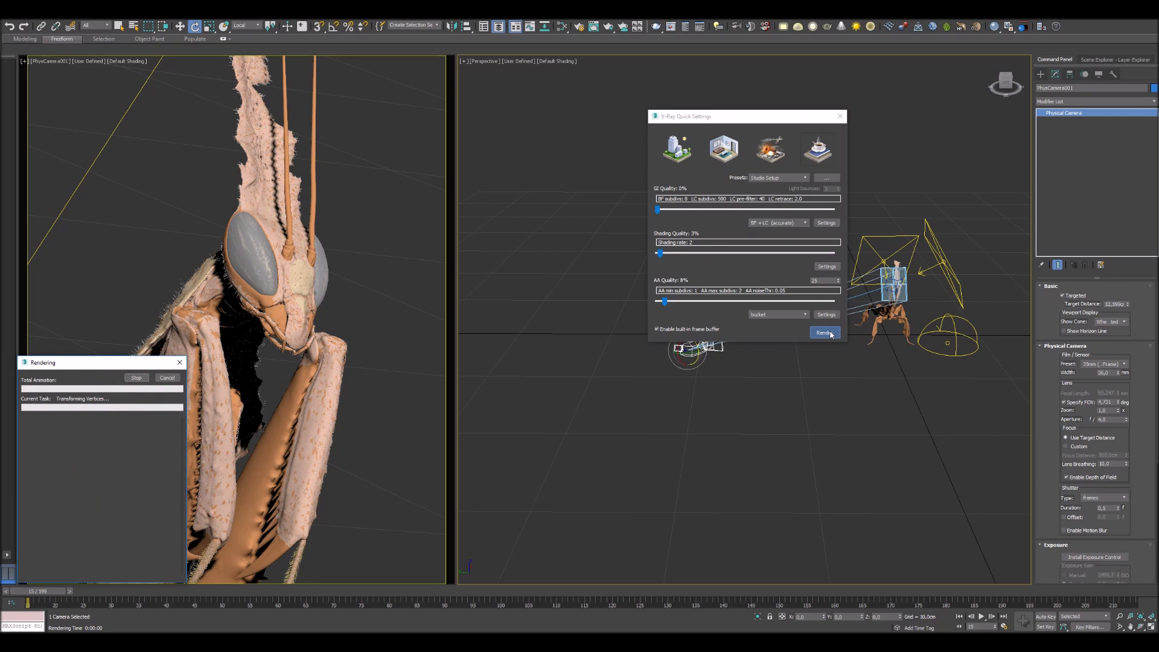
pyautogui.click(824, 333)
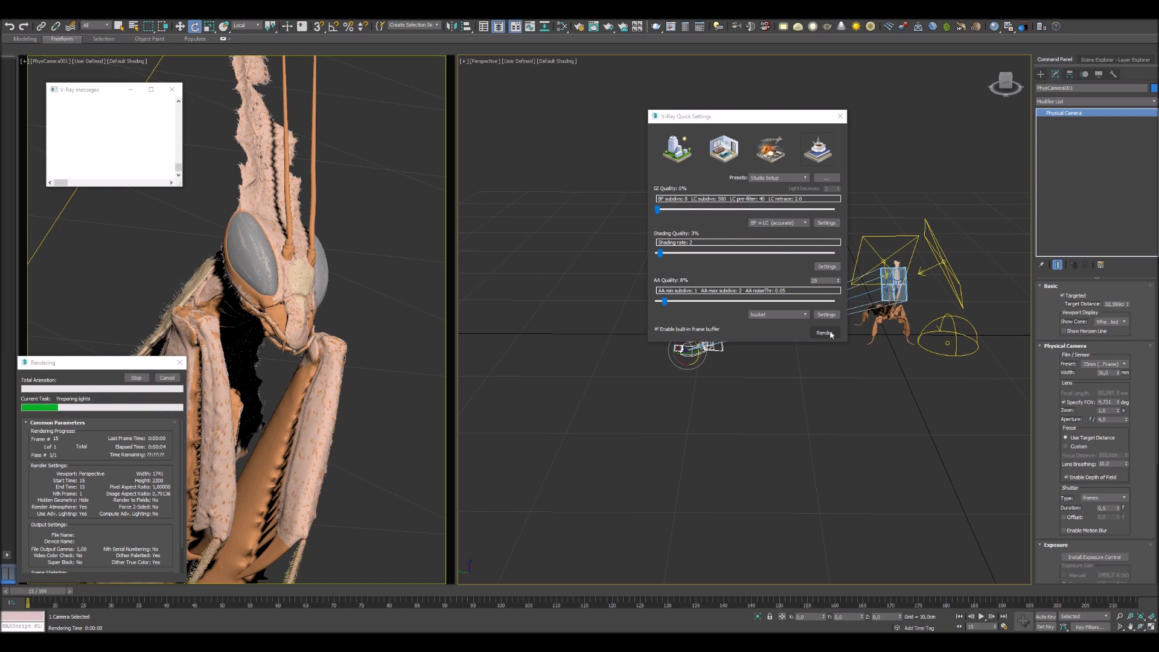
pyautogui.click(824, 333)
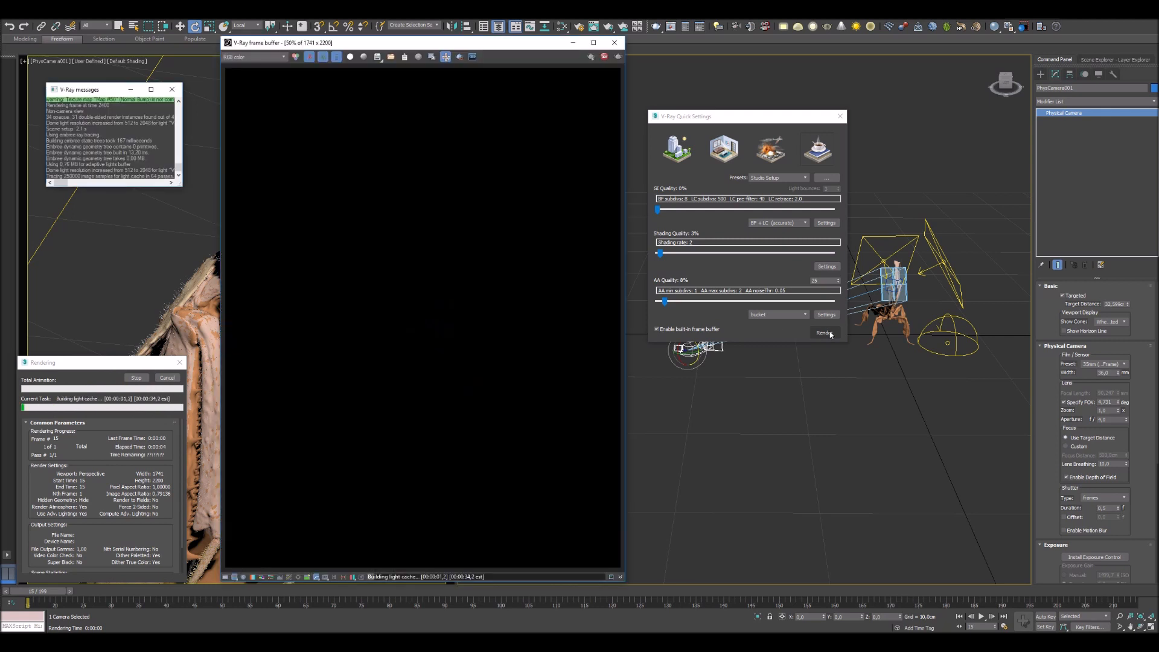
pyautogui.moveTo(494, 268)
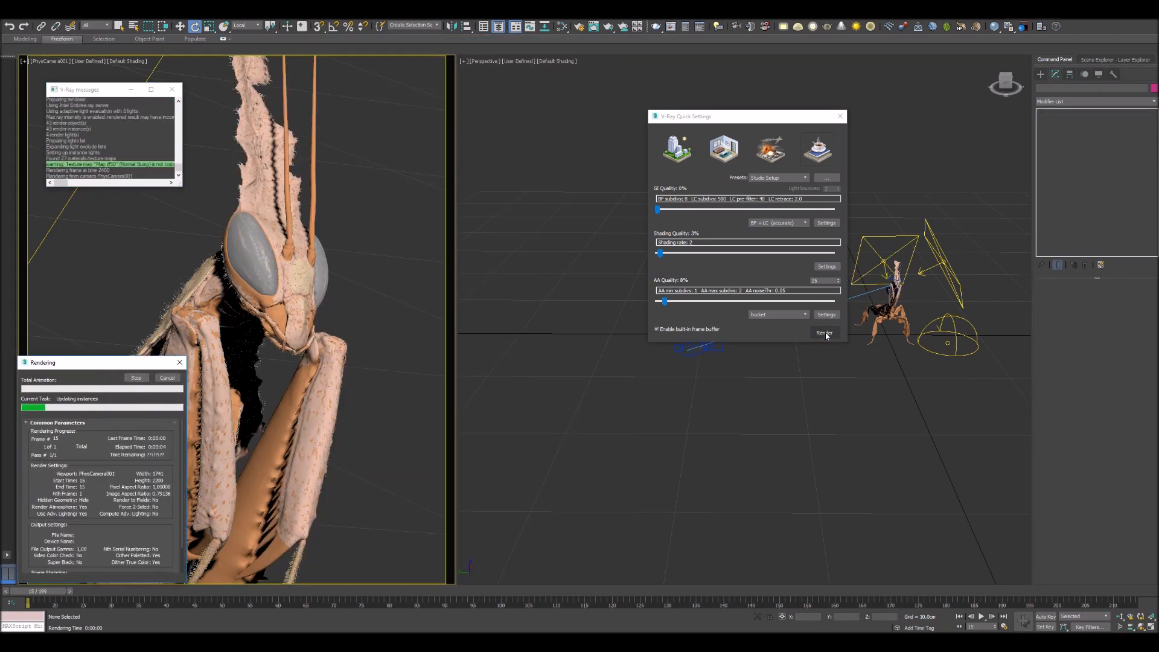
# Wait for the PhysCamera001 render to finish and V-Ray to list final statistics
pyautogui.click(824, 333)
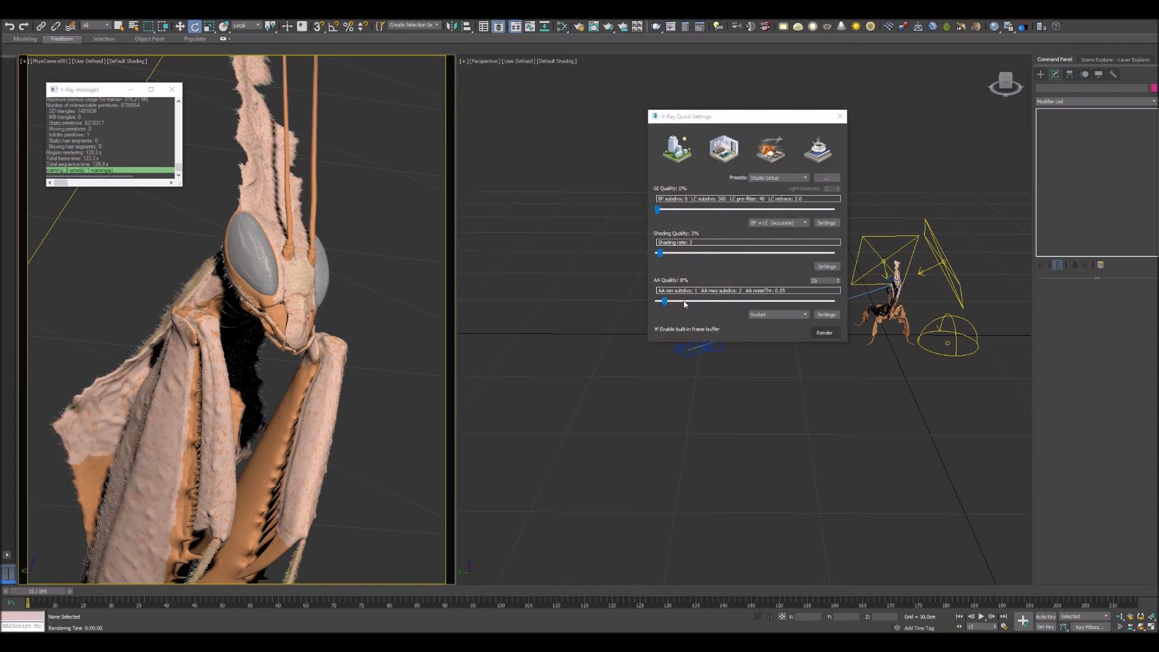
# Set V-Ray Quick Settings AA Quality to 32% and move the dialog aside
pyautogui.moveTo(662, 300); pyautogui.dragTo(715, 300)
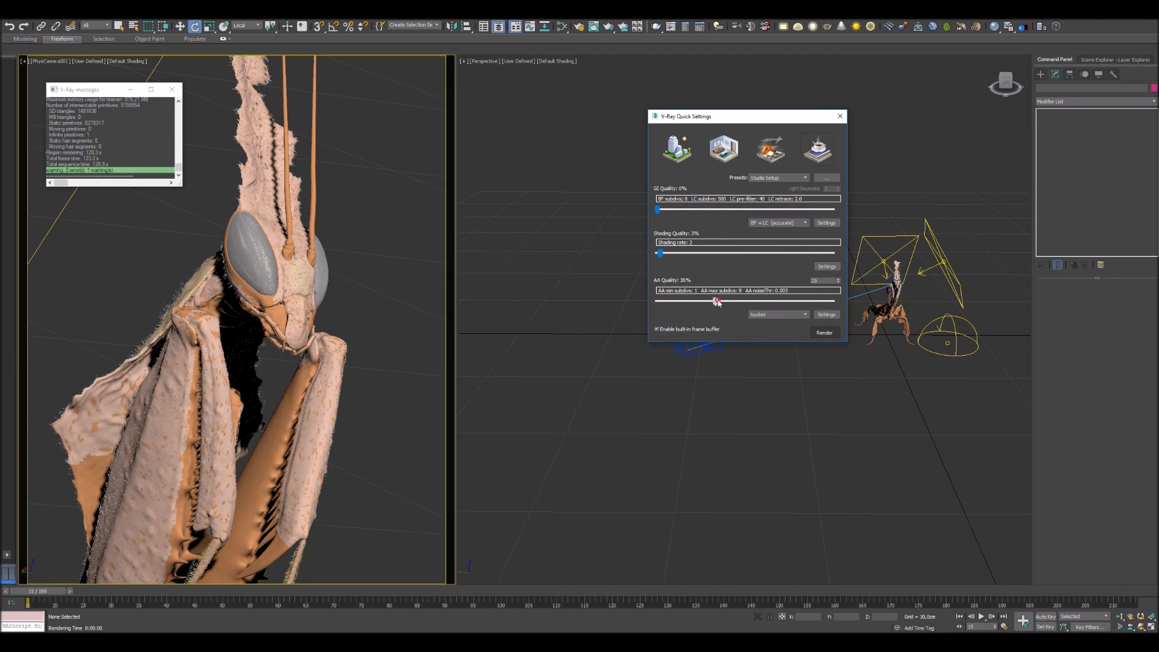
pyautogui.moveTo(715, 300); pyautogui.dragTo(708, 301)
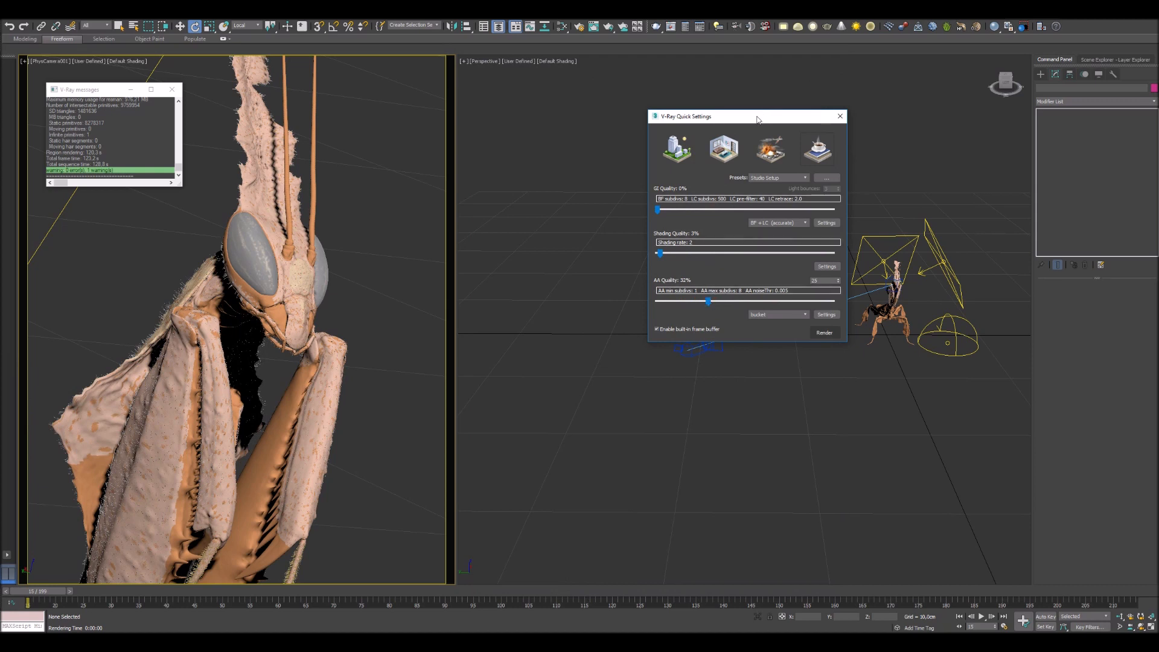
pyautogui.moveTo(756, 116); pyautogui.dragTo(934, 75)
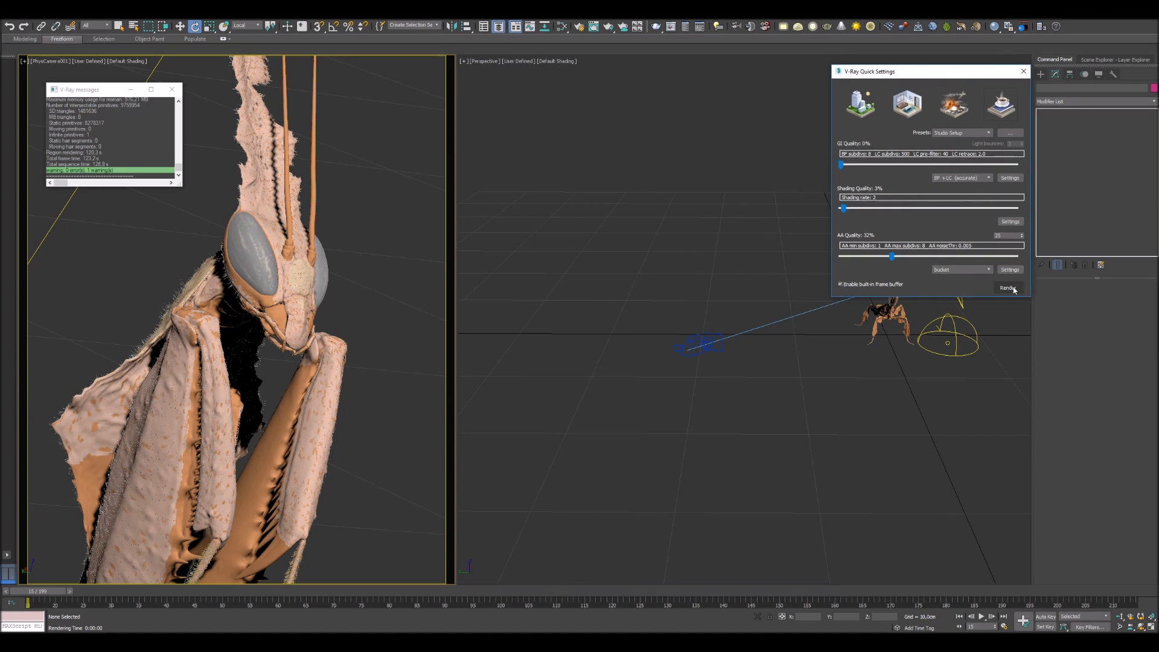
pyautogui.click(1009, 287)
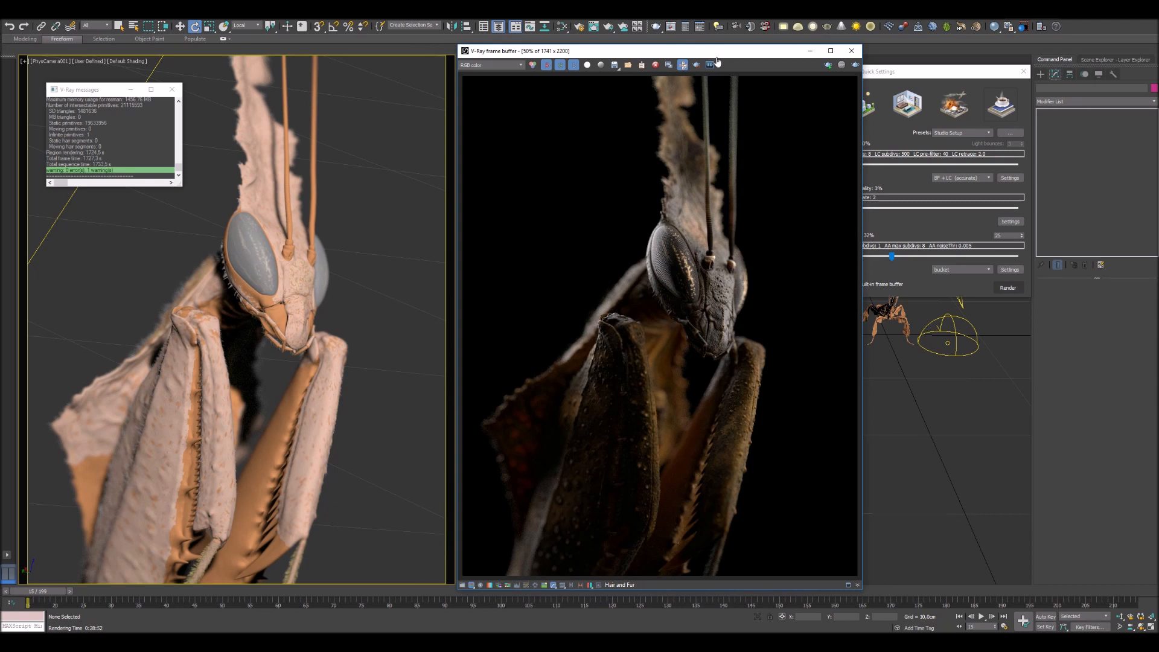
pyautogui.moveTo(464, 585)
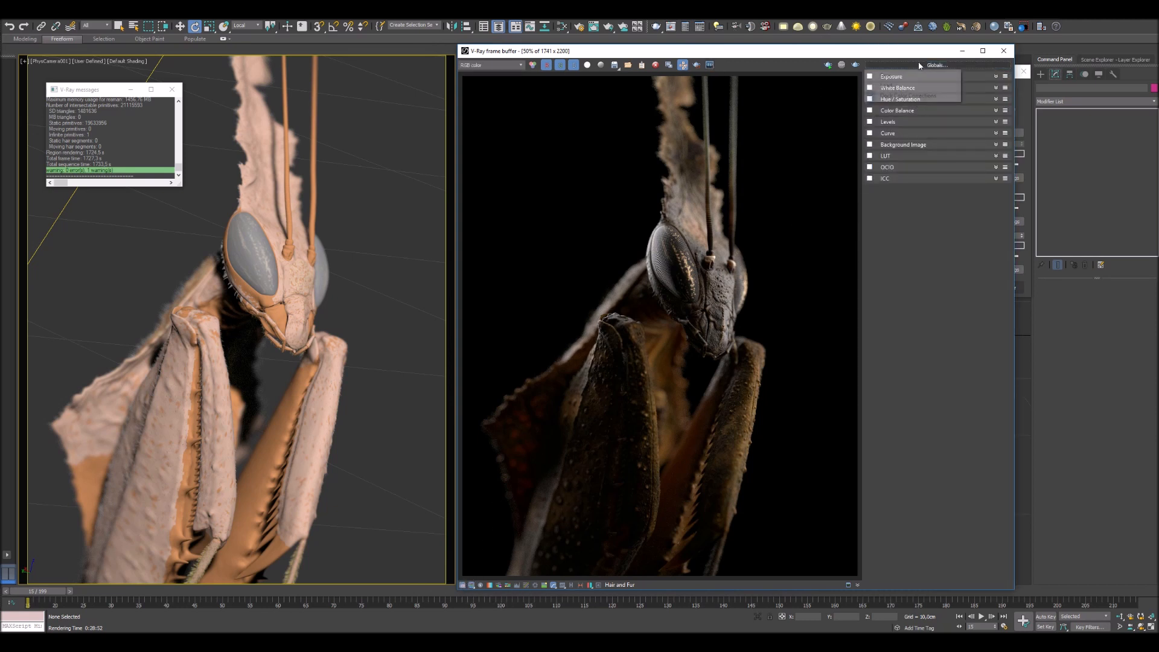
# Load the Frame_Buffer_colorCorrections .vccglb preset from Project_SSD/Ghost Mantis/Tutorial
pyautogui.click(905, 96)
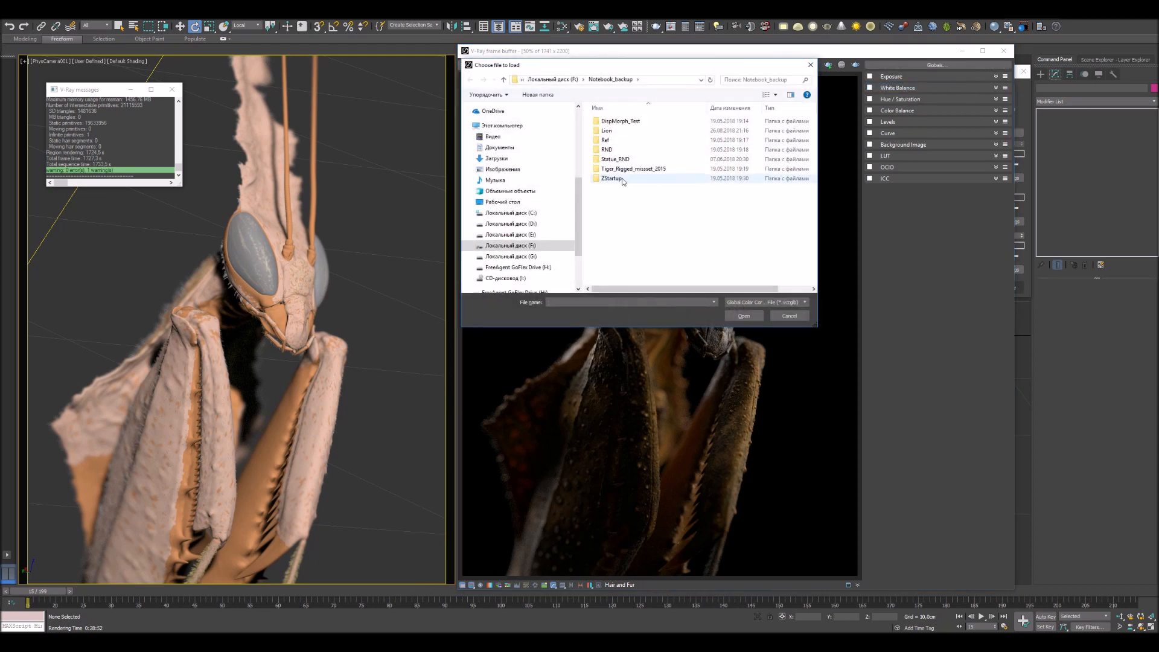
pyautogui.click(510, 245)
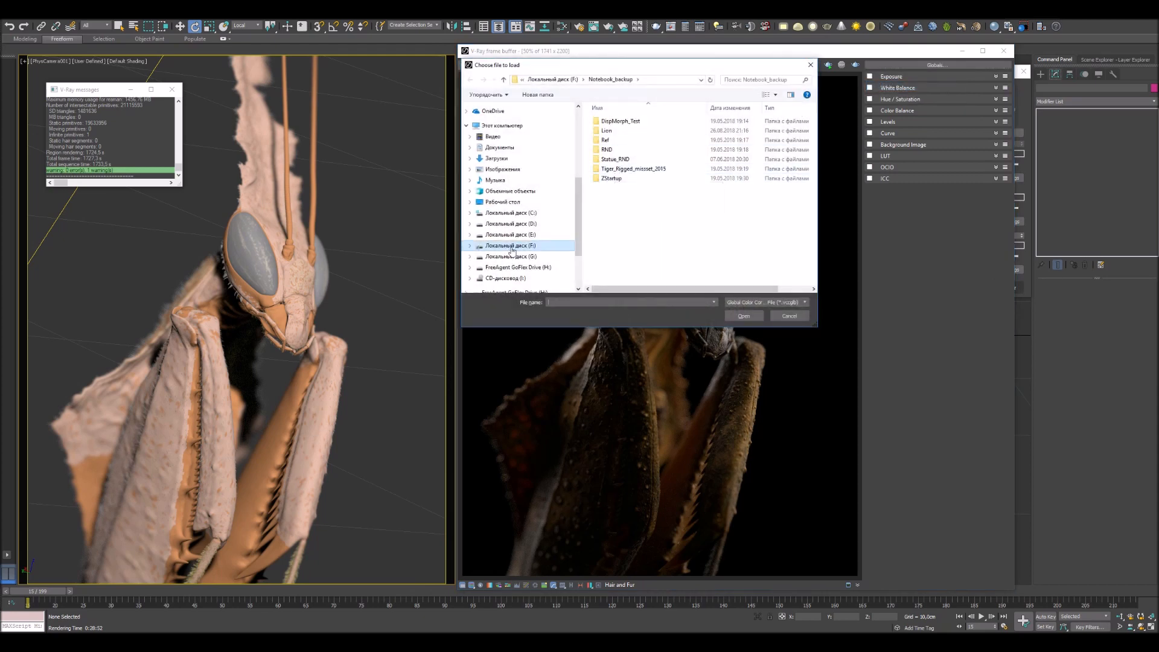
pyautogui.click(510, 223)
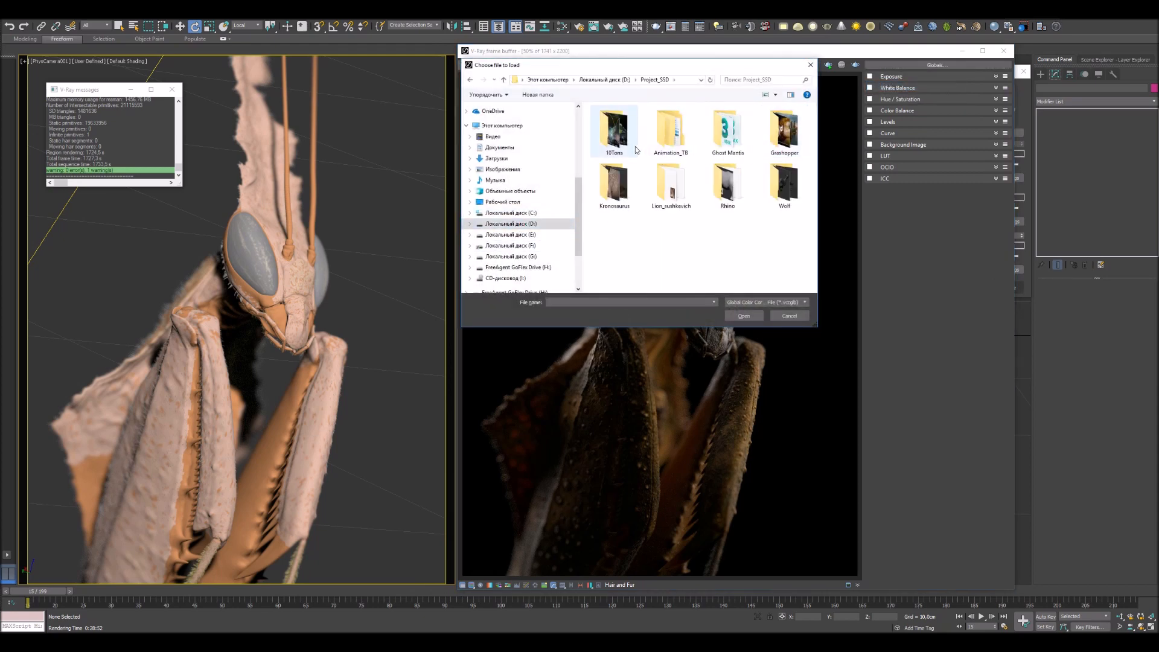
pyautogui.doubleClick(727, 129)
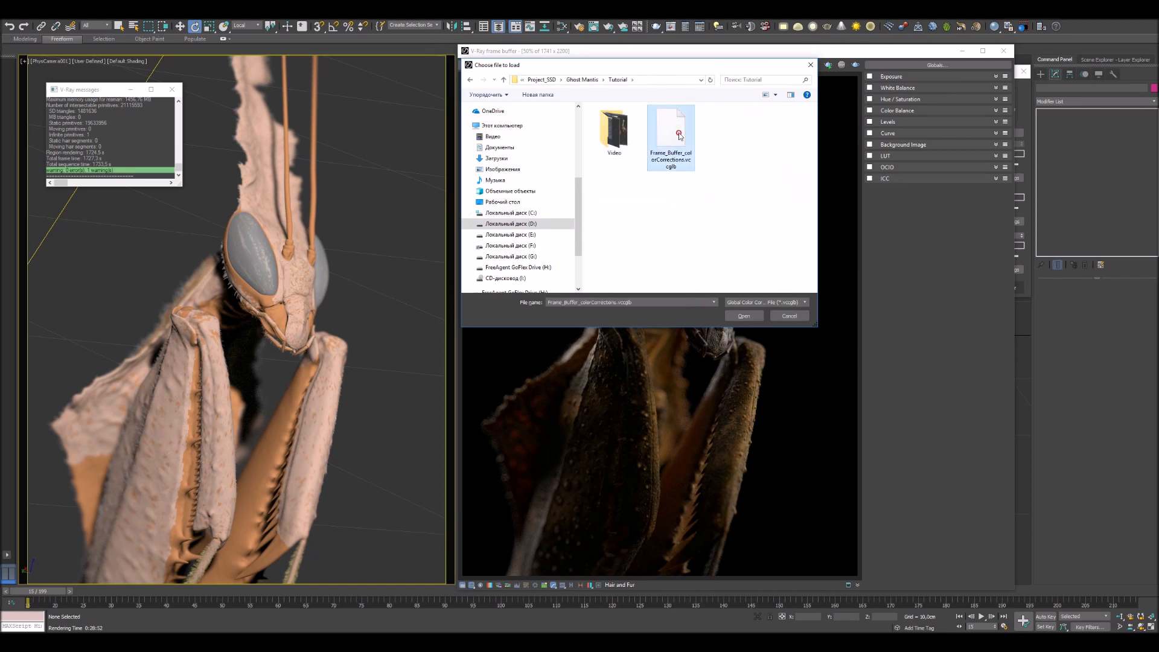
pyautogui.click(744, 316)
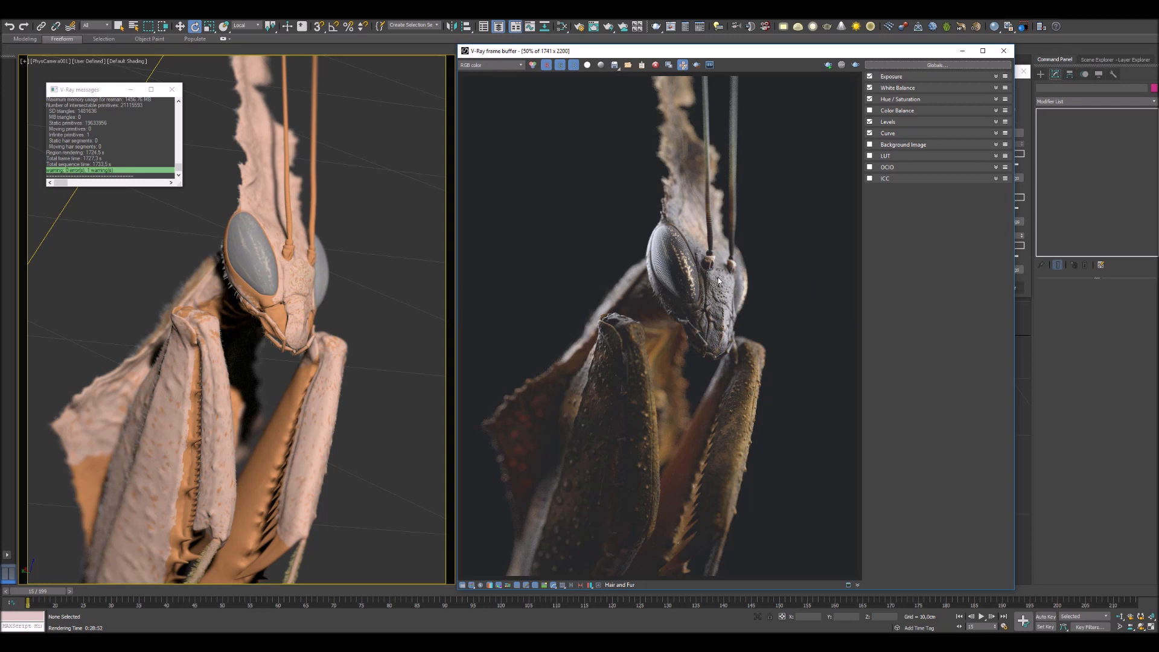
pyautogui.moveTo(674, 266)
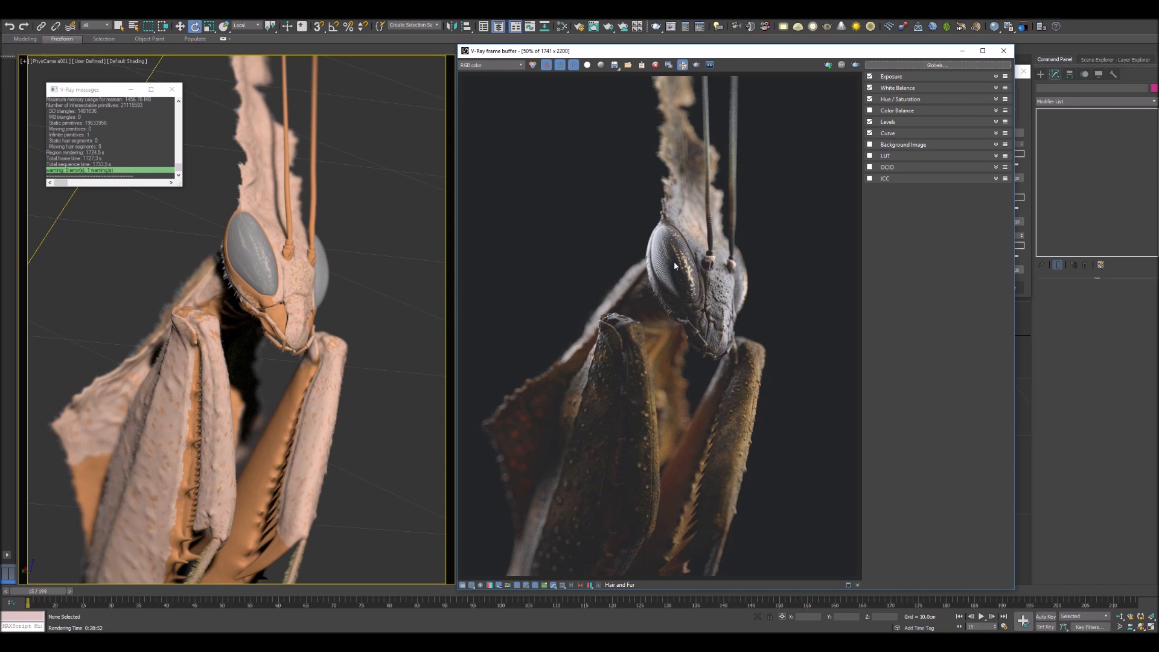
pyautogui.moveTo(608, 248)
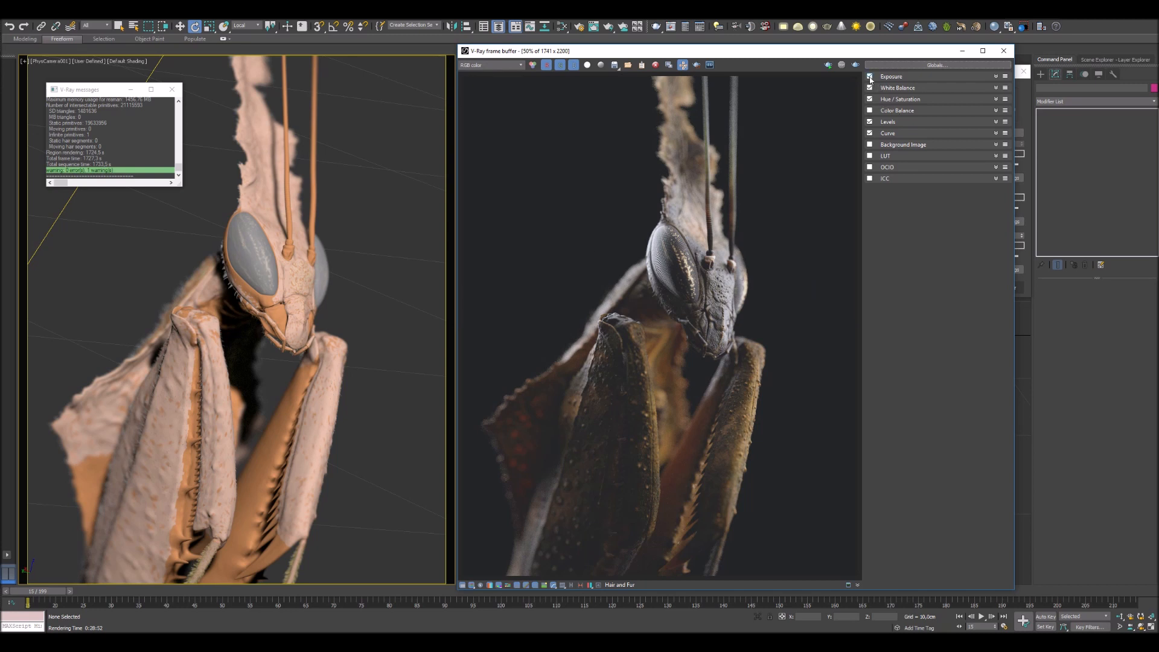
pyautogui.moveTo(995, 77)
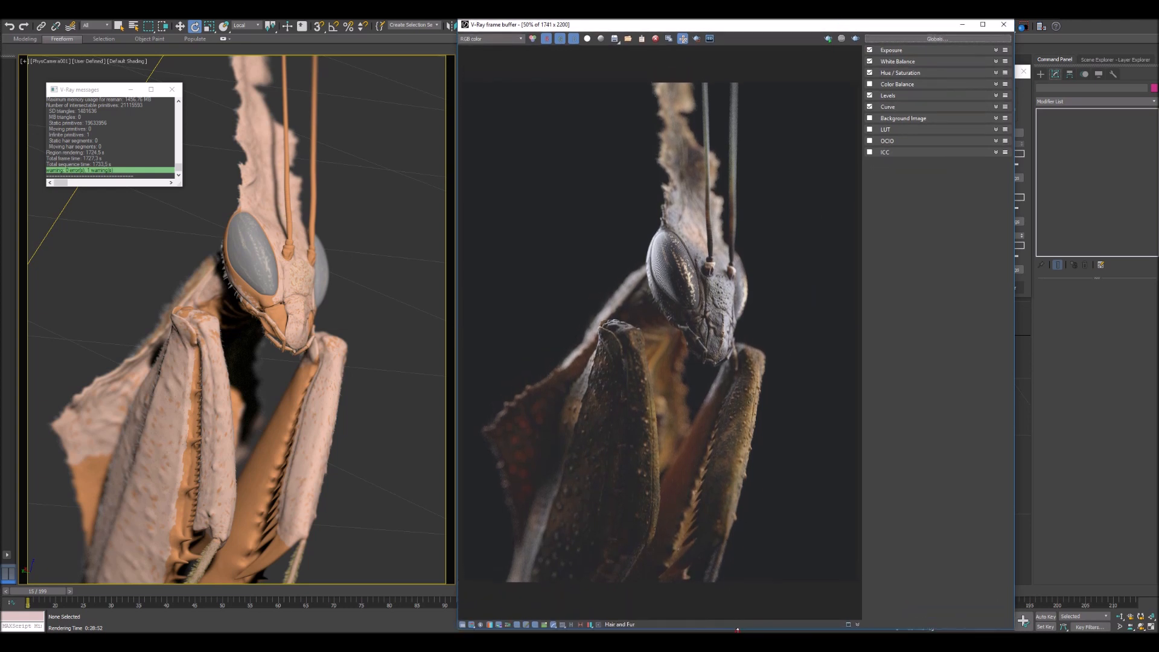
# Expand the Exposure, Hue/Saturation and Curve layers, then disable Exposure to compare
pyautogui.click(892, 50)
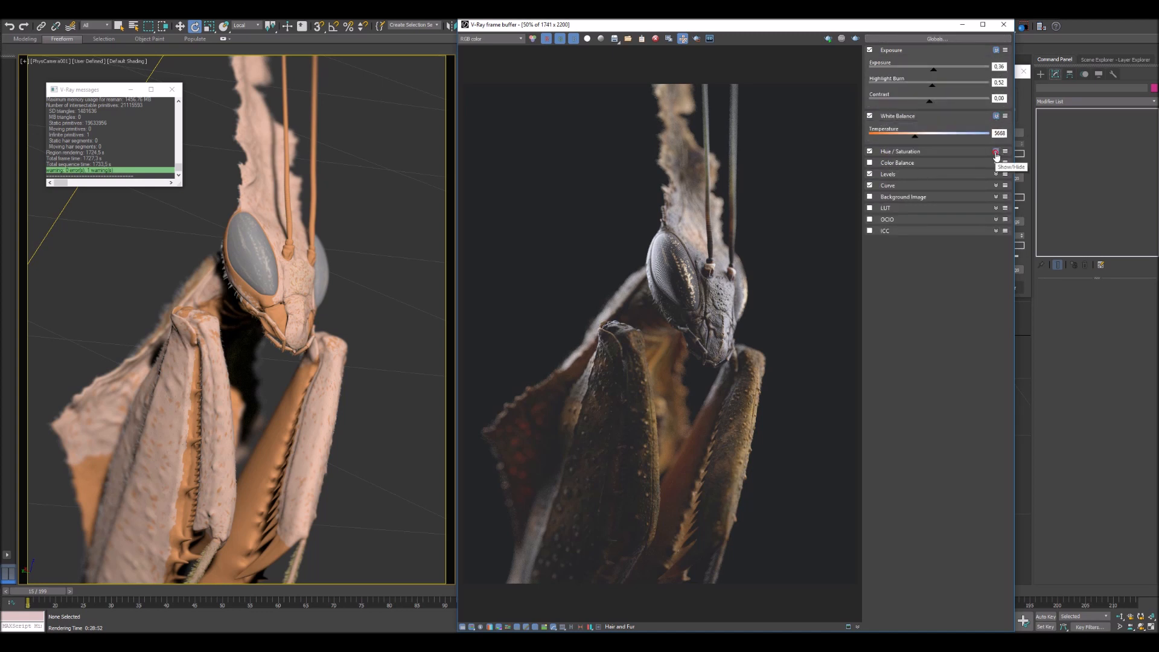
pyautogui.click(996, 151)
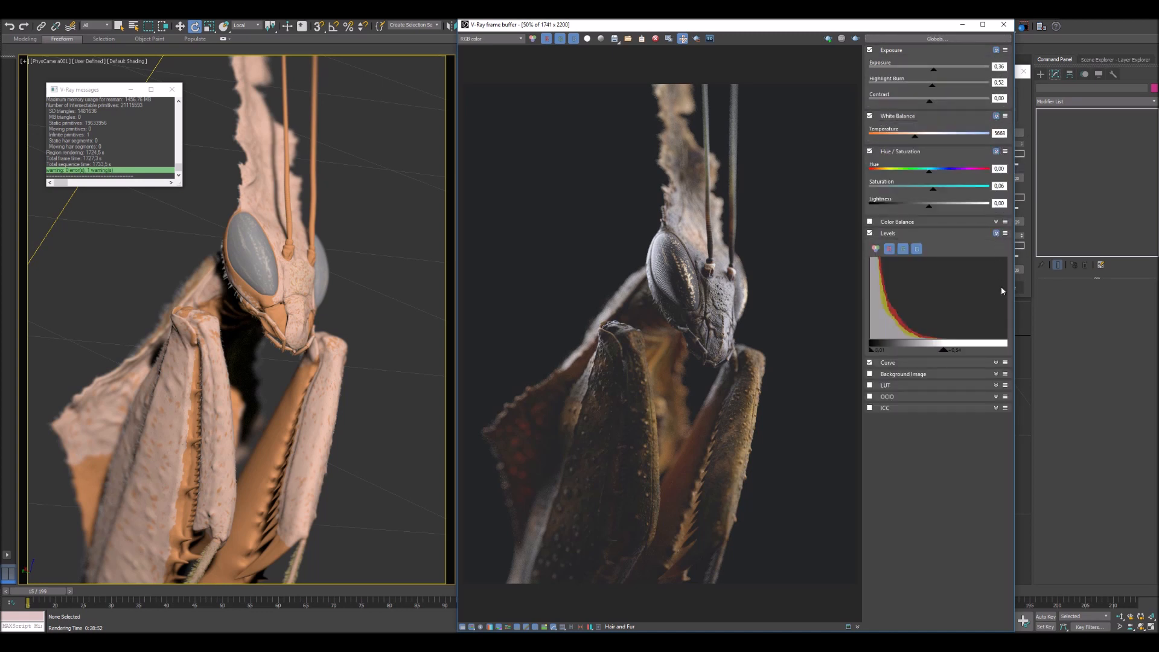
pyautogui.click(887, 362)
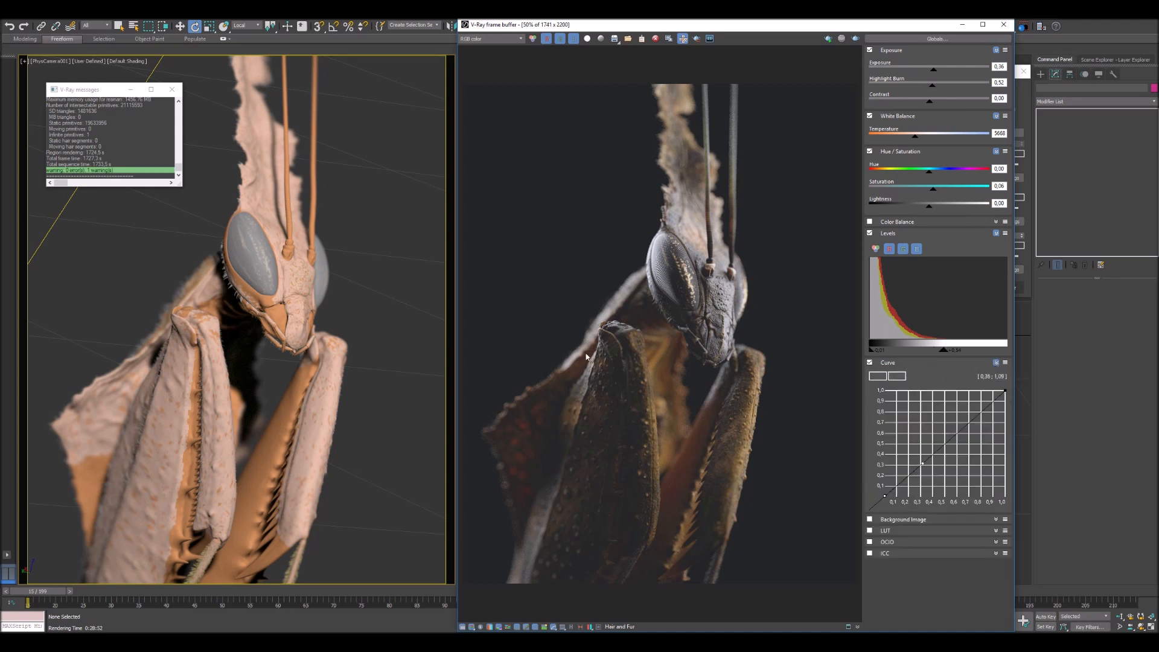
pyautogui.click(870, 50)
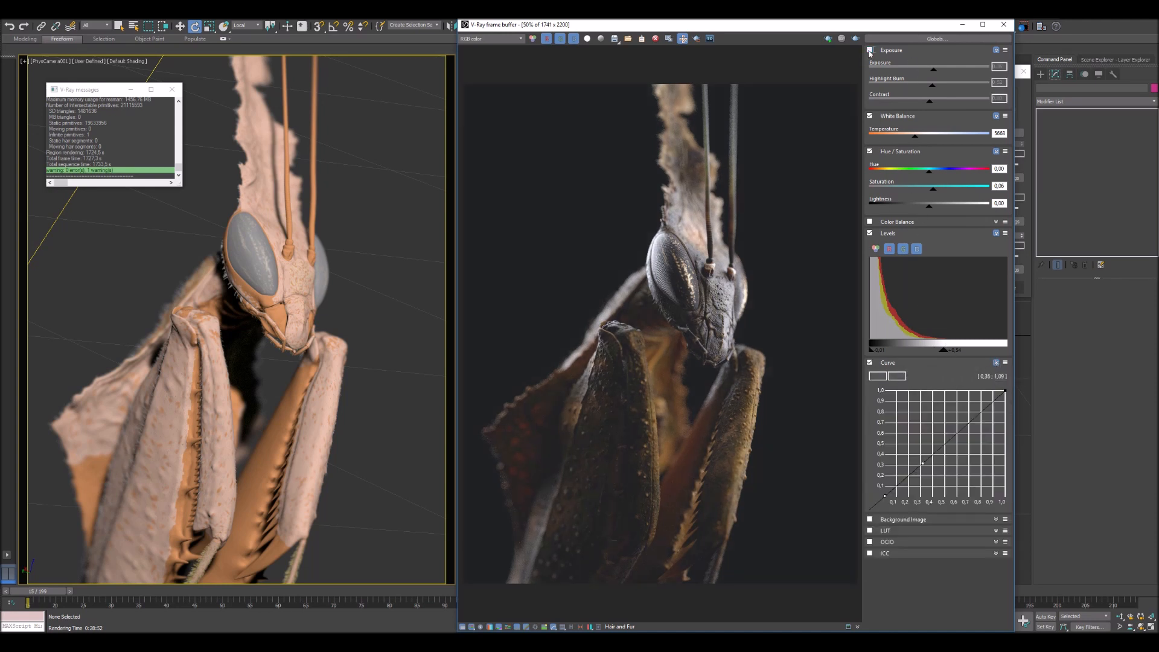